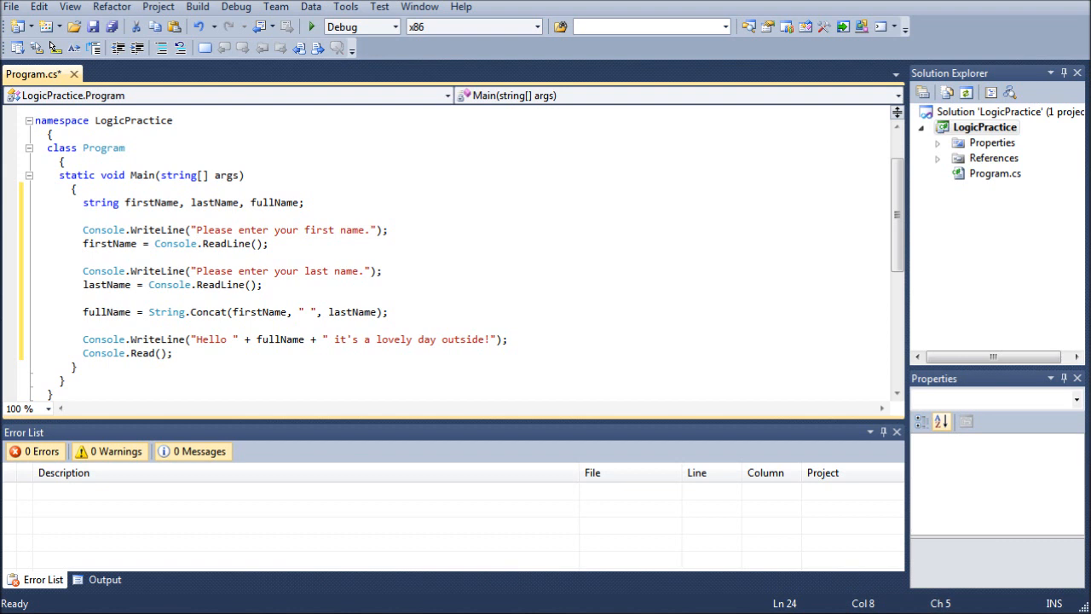
Step: Add blank lines before Main's end and declare howFeel after fullName in the string declaration
key("Return")
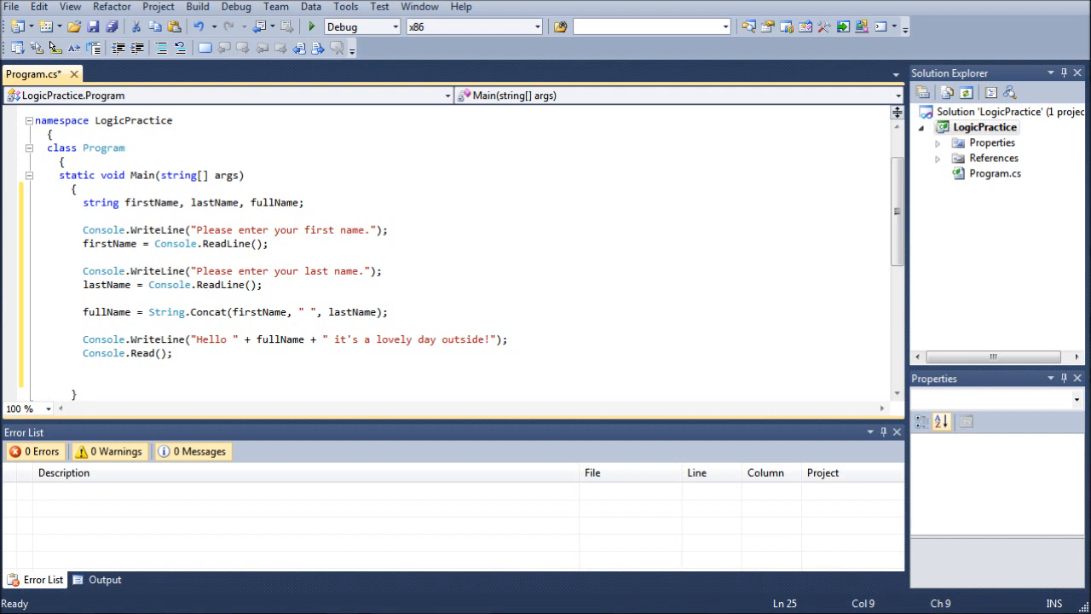
left_click(298, 202)
type(", how")
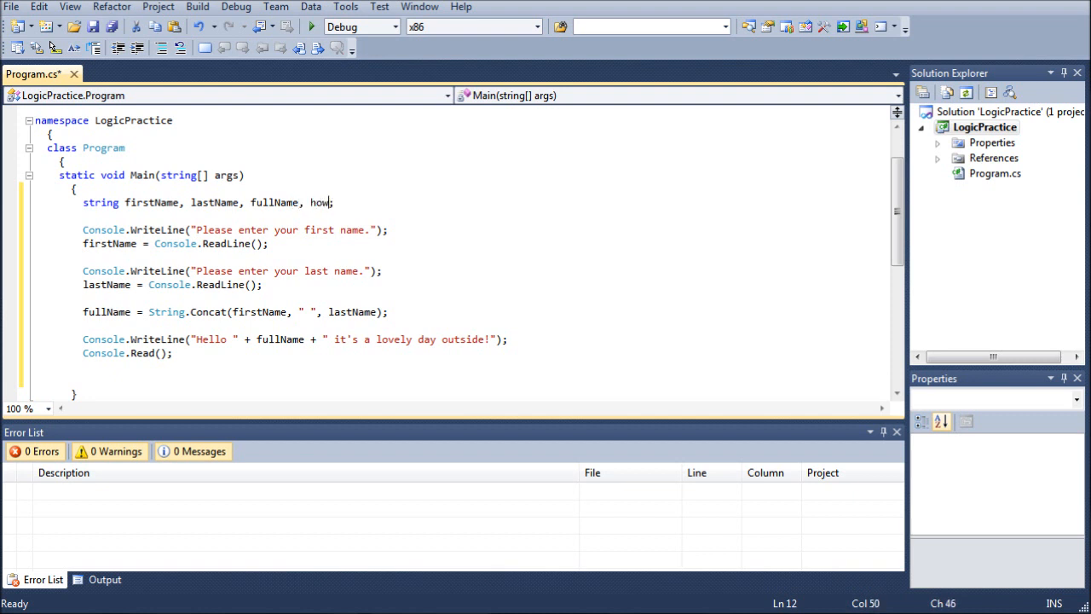
type("Feel")
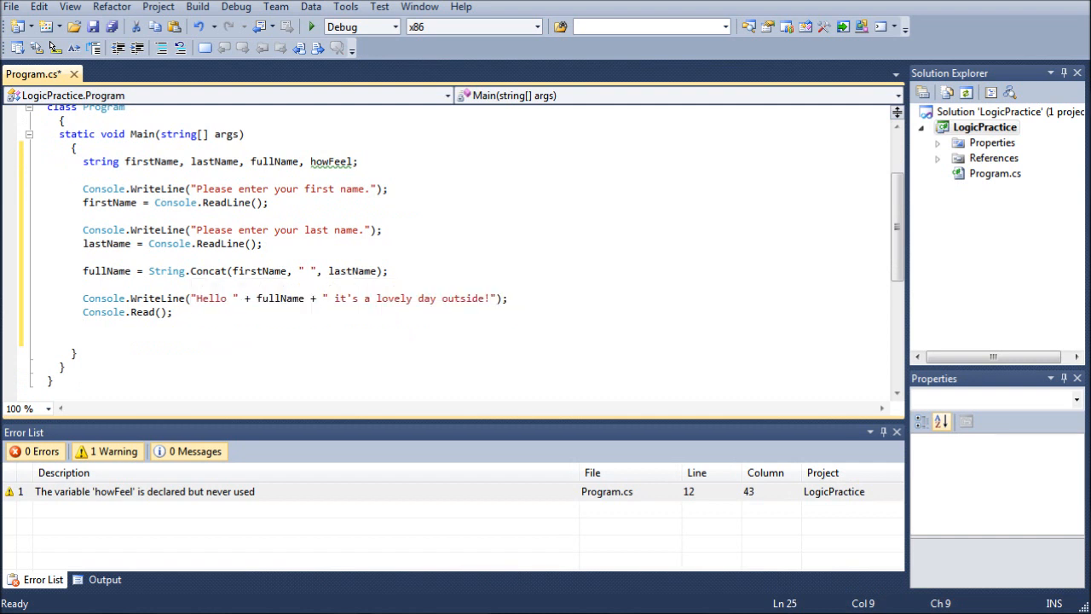
mouse_move(330, 161)
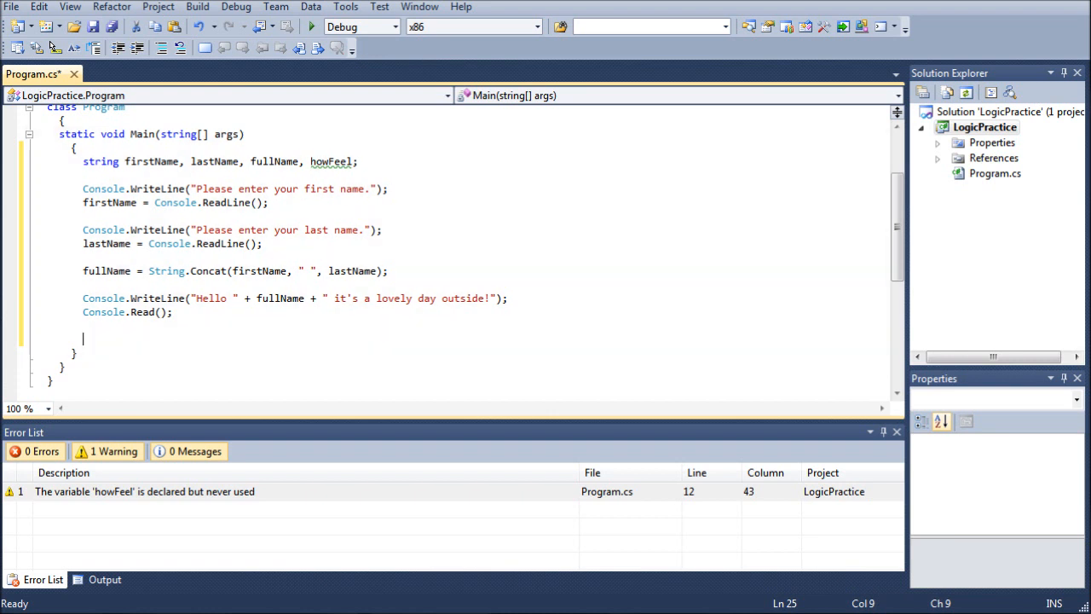
type("i")
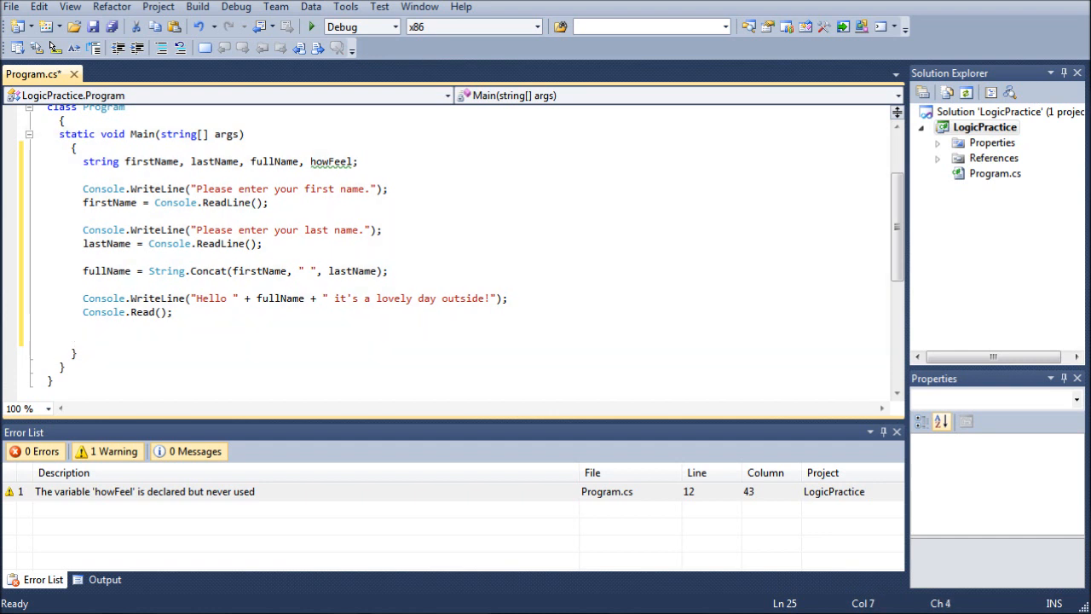
Step: Rewrite the greeting to ', are you doing well today?' with the reply read into howFeel
left_click(162, 311)
type("Line")
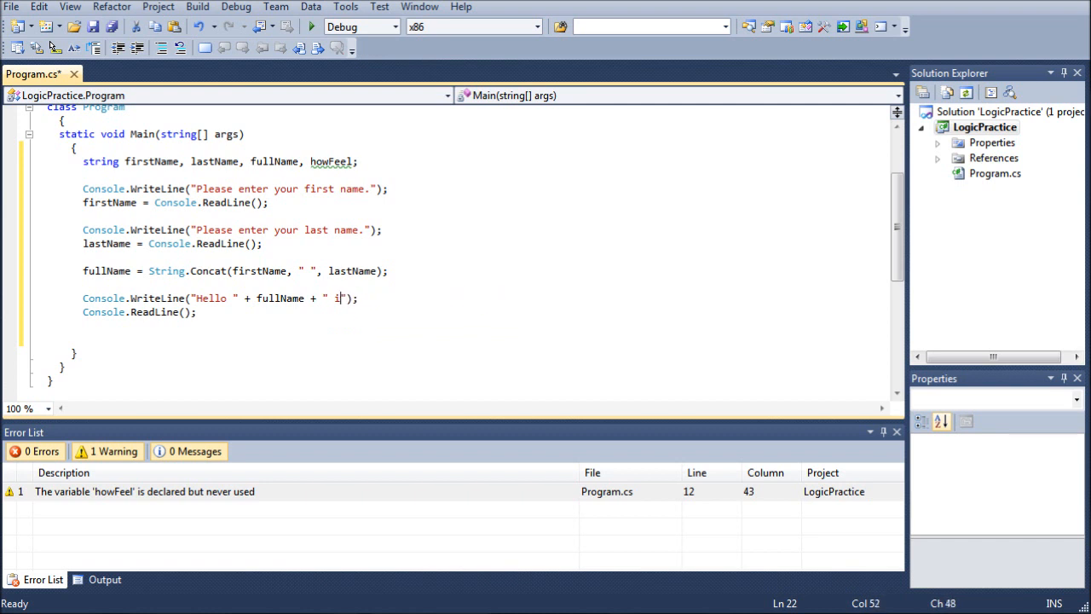
key("backspace")
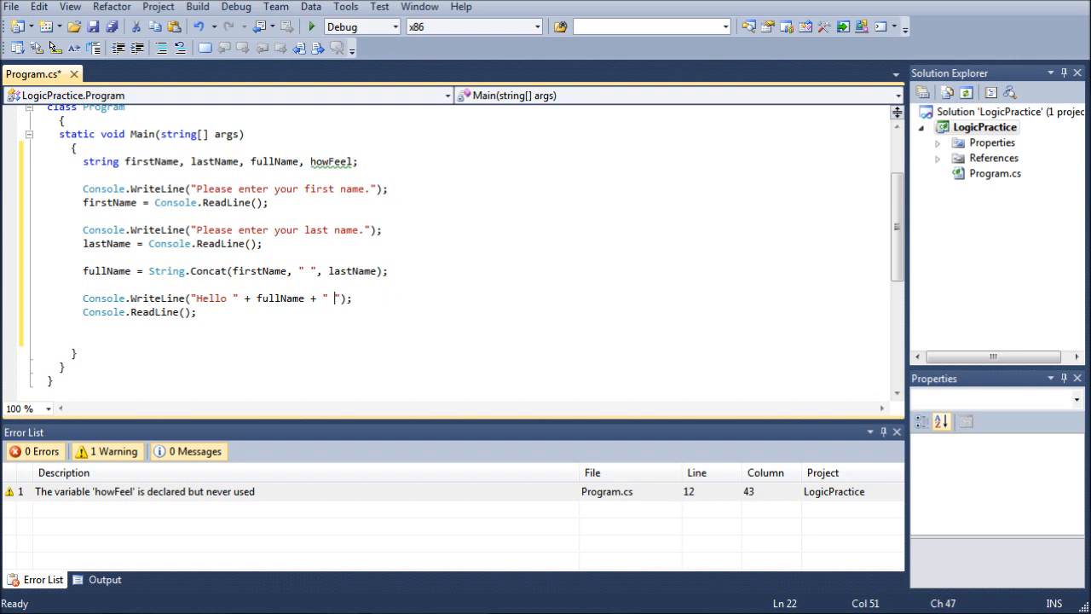
type(",")
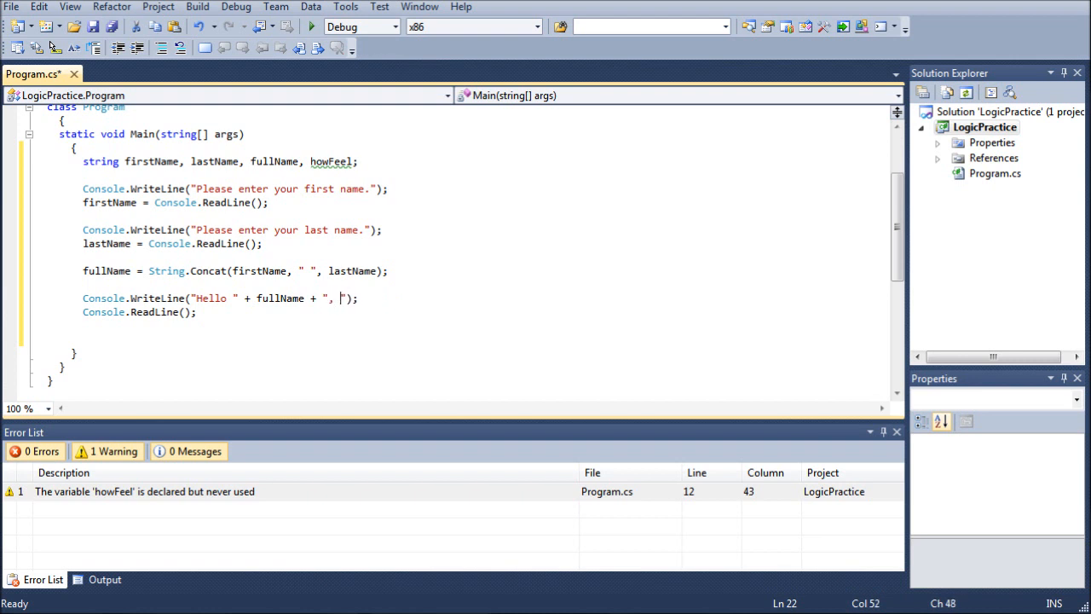
type("are you doing well t")
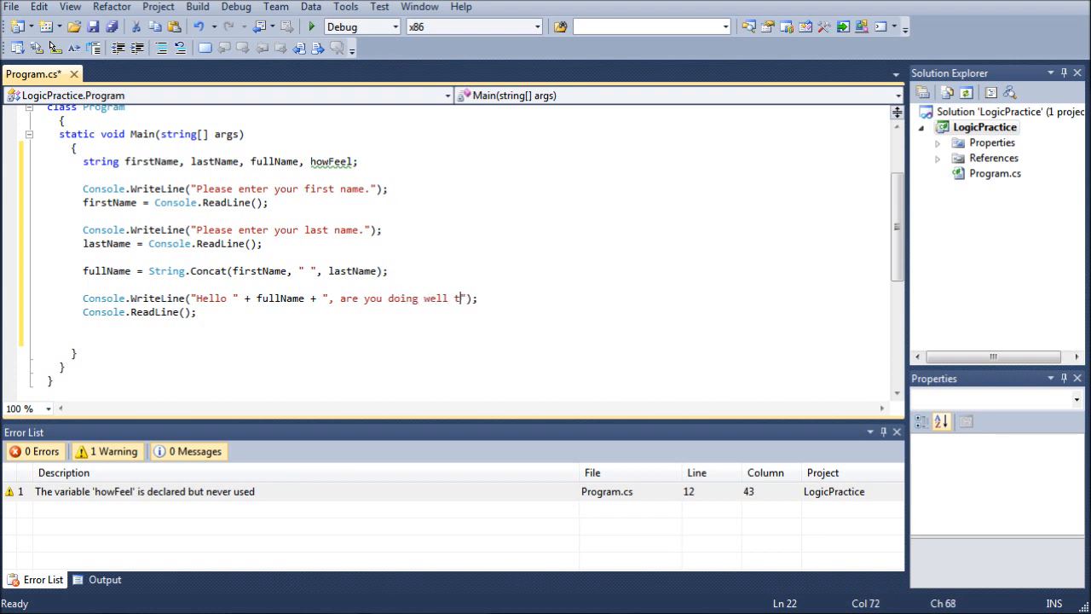
type("oday?")
left_click(140, 312)
type("howFeel = ")
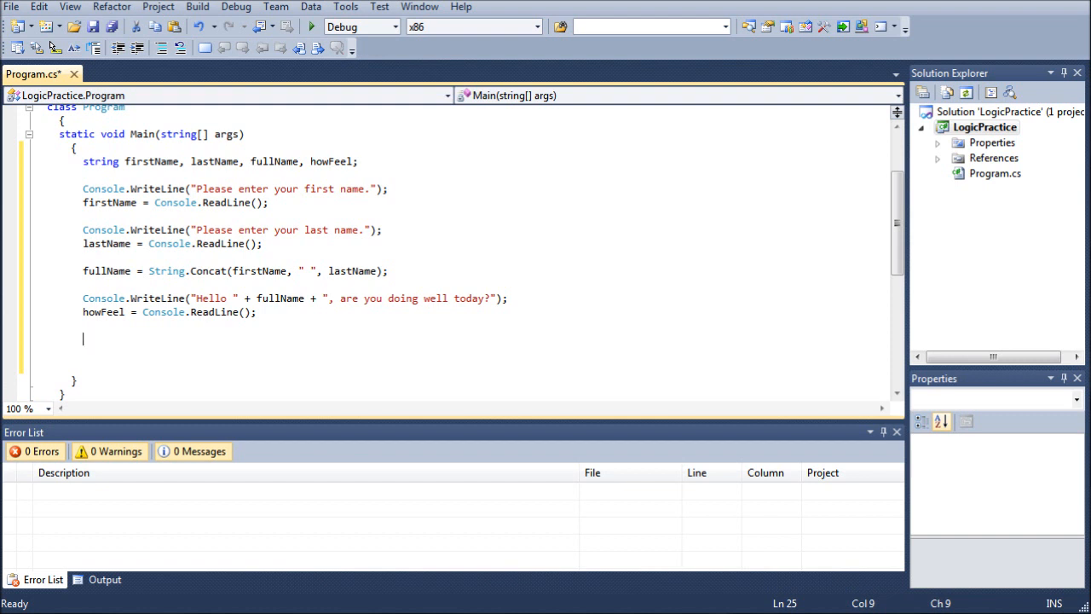
Step: Begin the condition if(howFeel == "yes" || howFeel == "Yes"..
type("if")
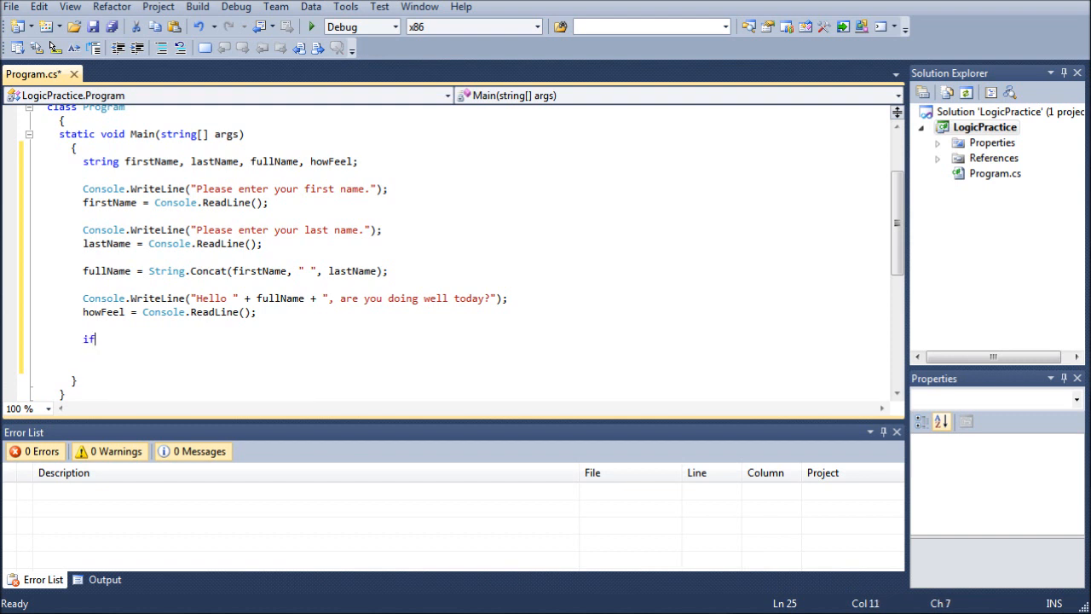
type("(\"")
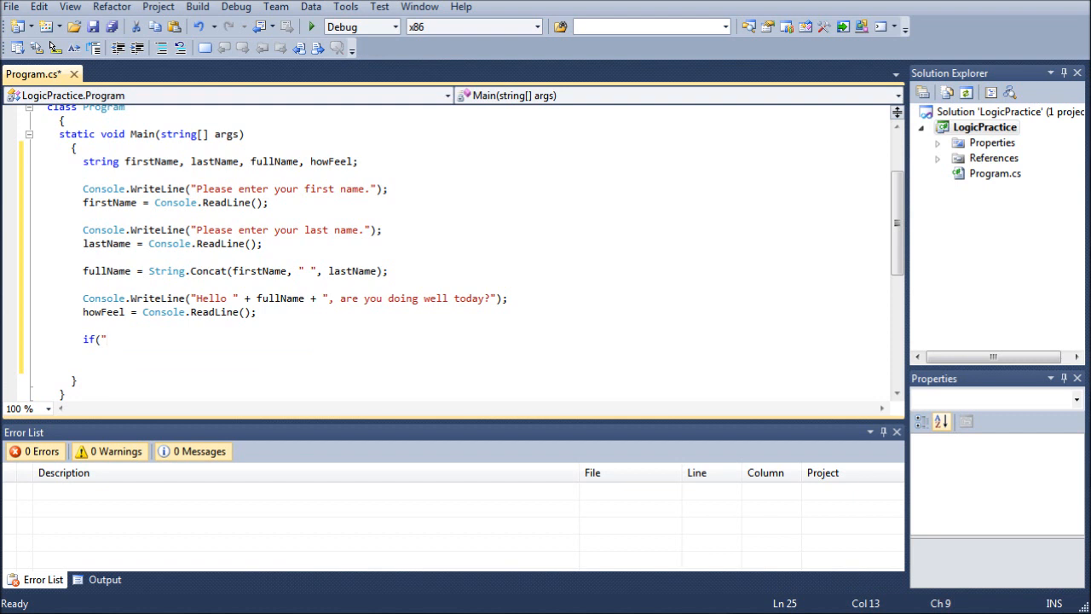
key("Backspace")
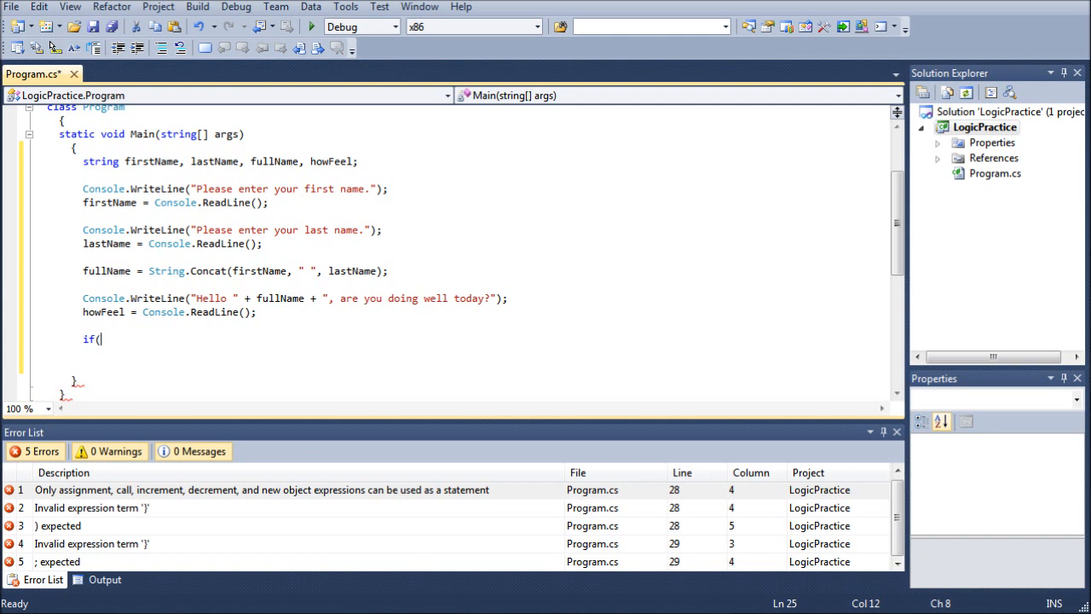
type("howFeel")
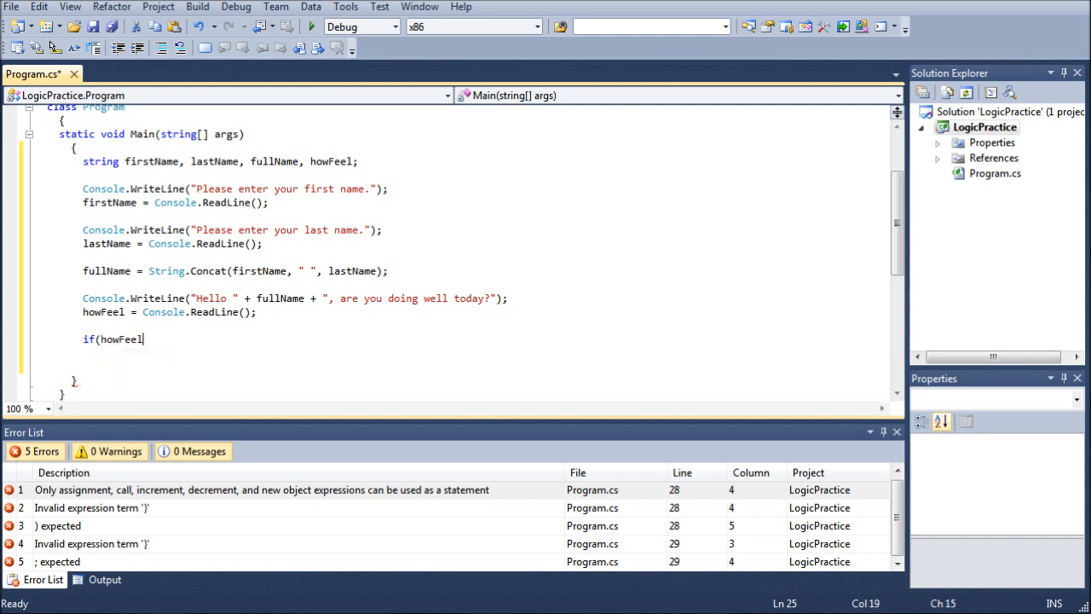
type("==")
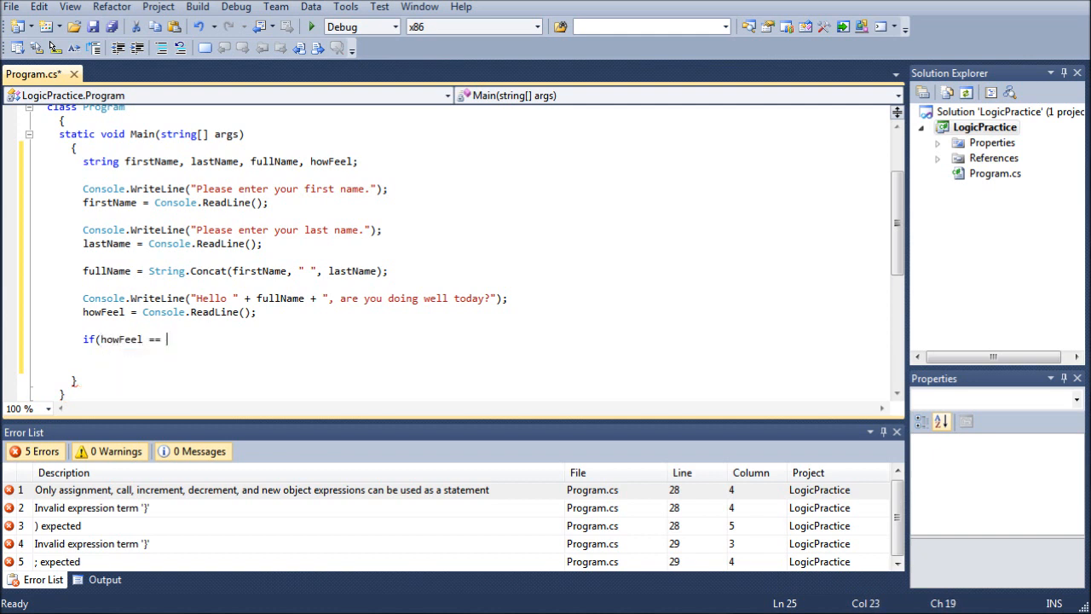
type("\"")
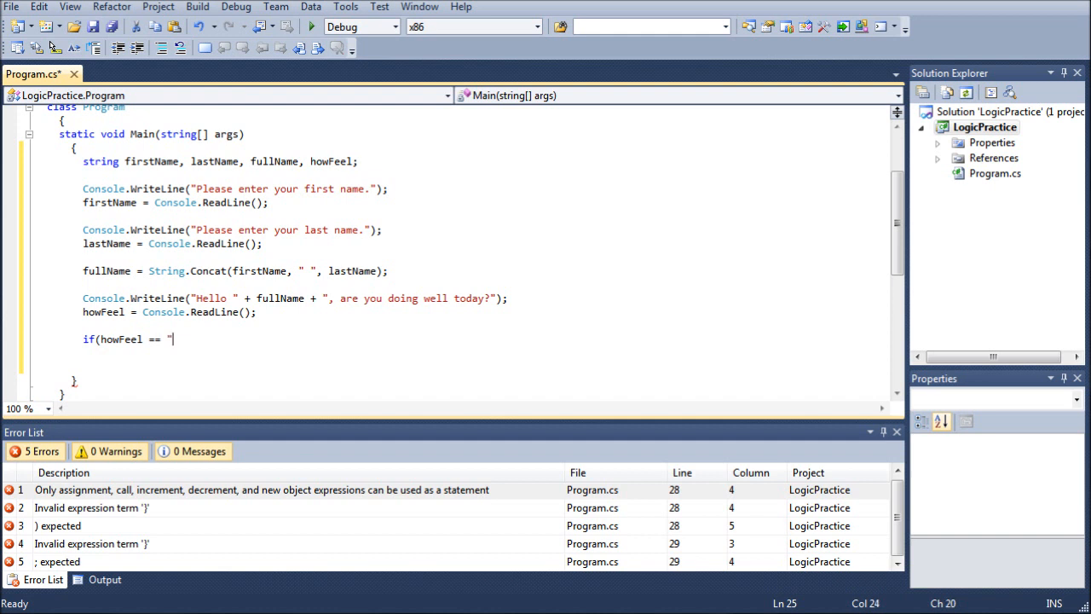
type("yes")
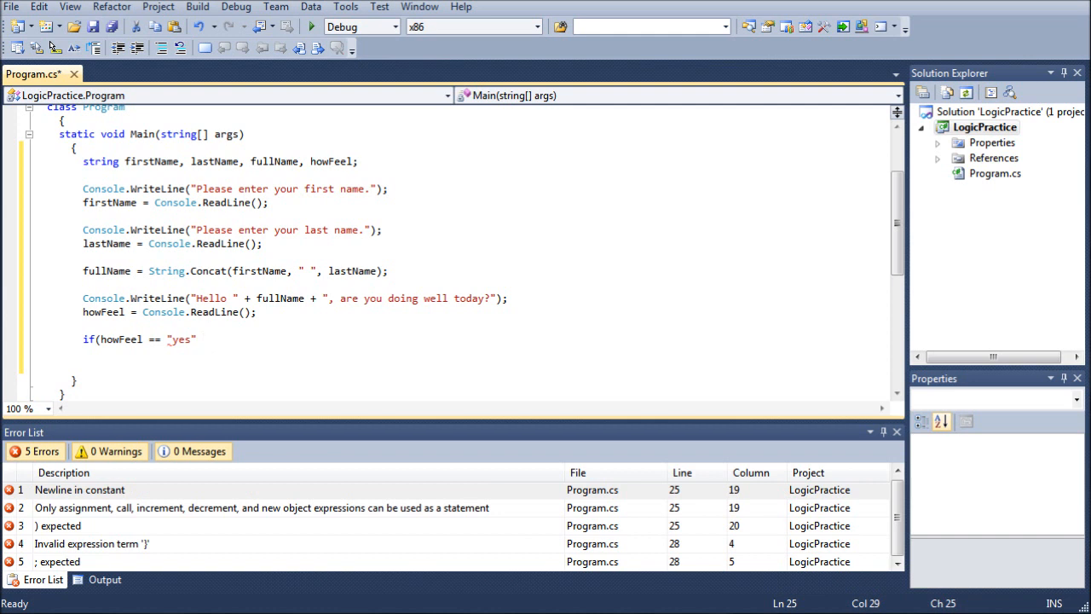
type("|| howFeel ==")
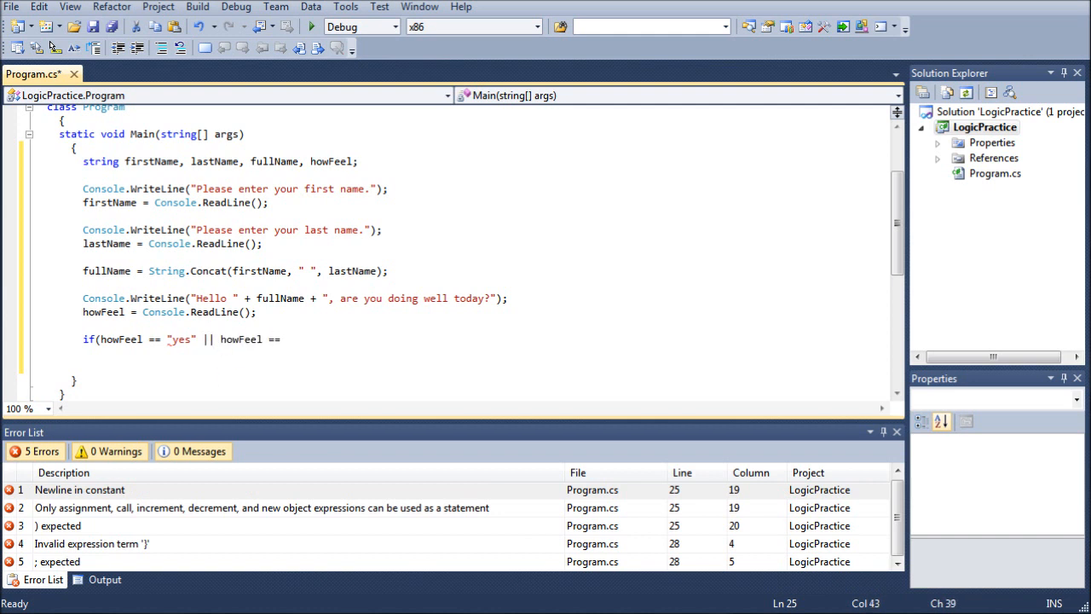
type("\"\"")
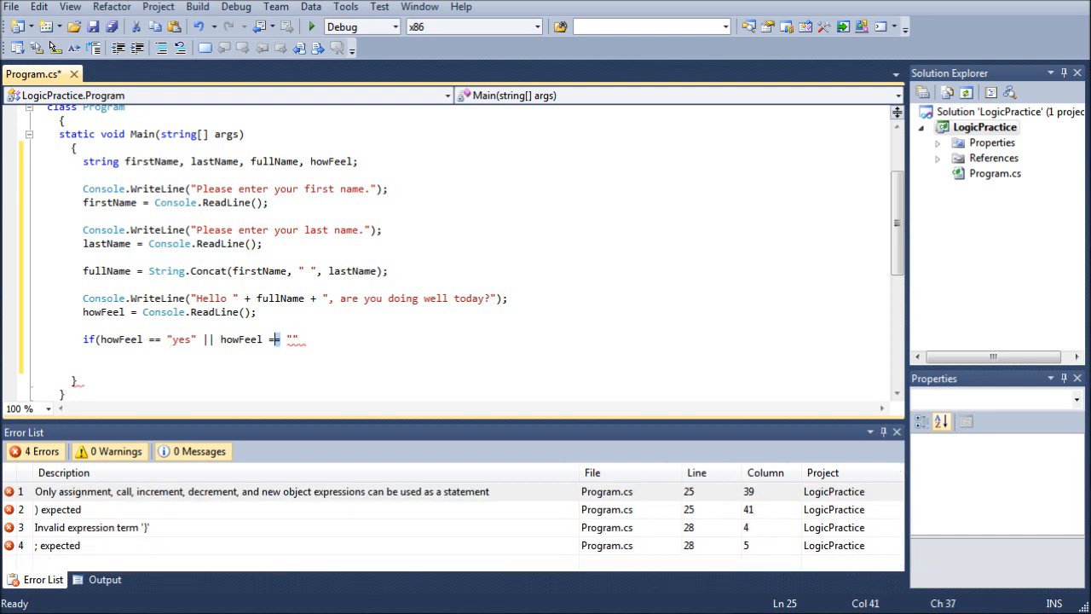
type("=")
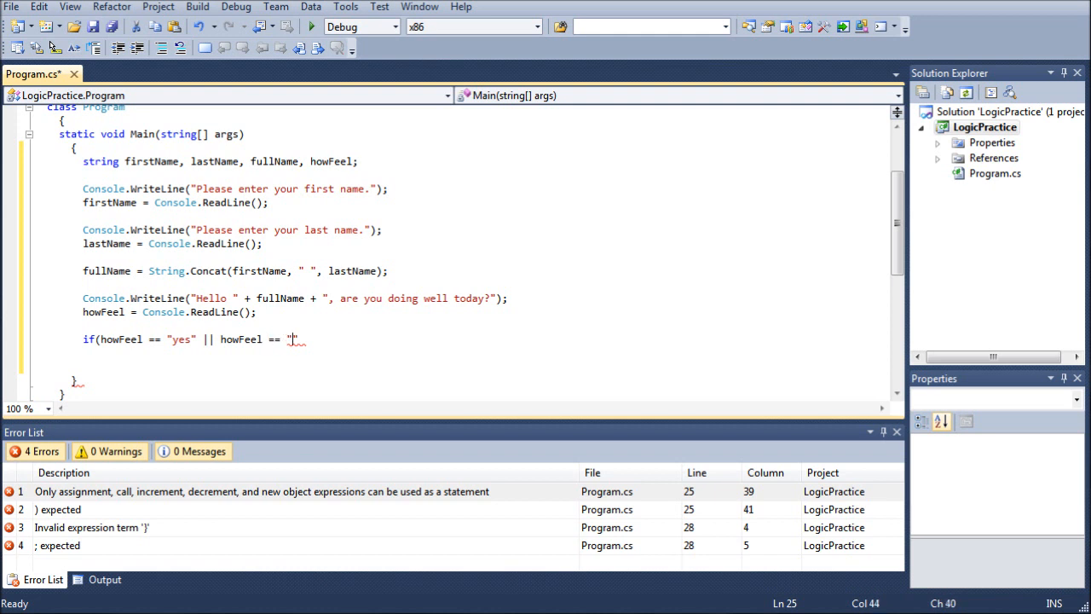
Step: Finish the condition with "Yes" || howFeel == "YES") and start its body
type("Yes")
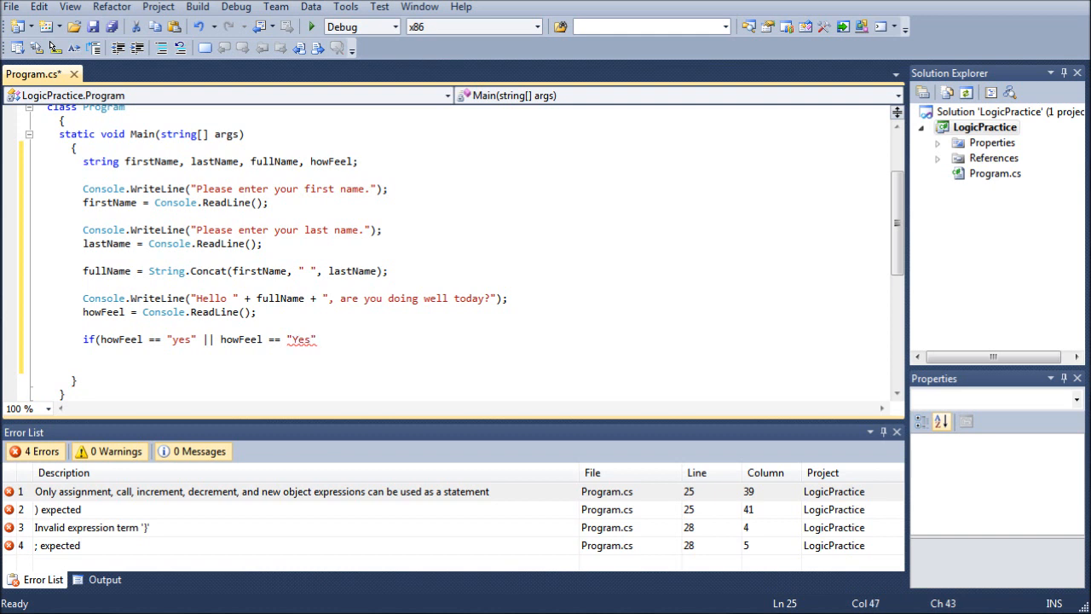
type("||")
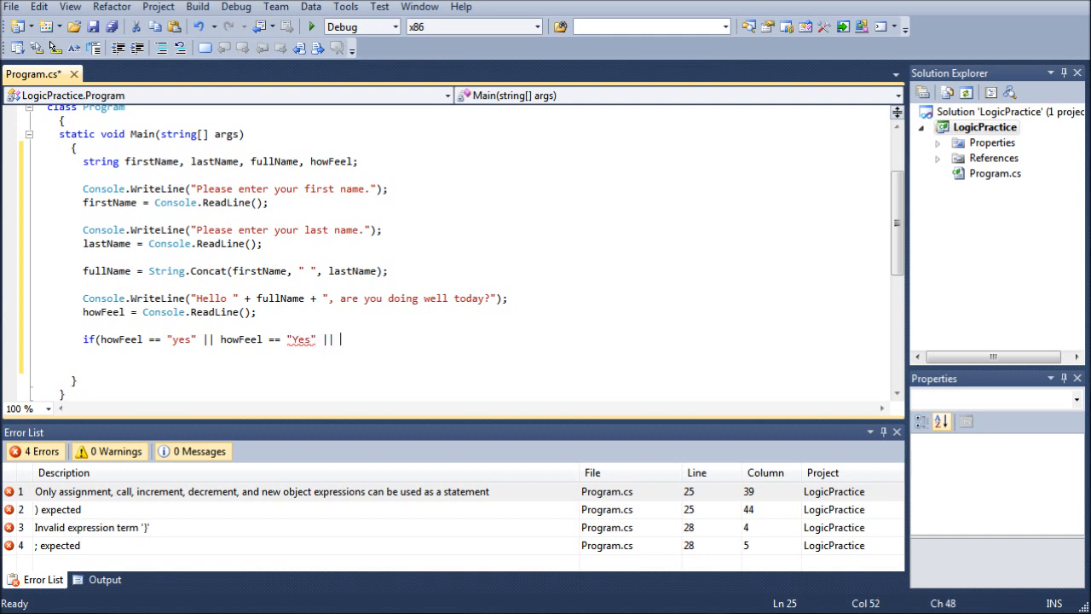
type("howFeel")
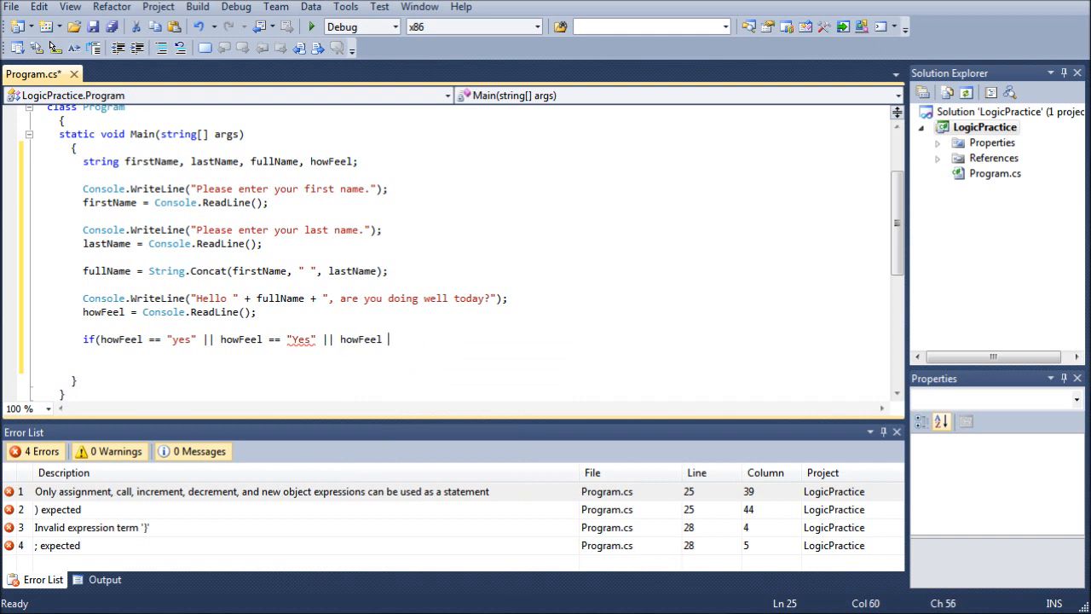
type("== \"\"")
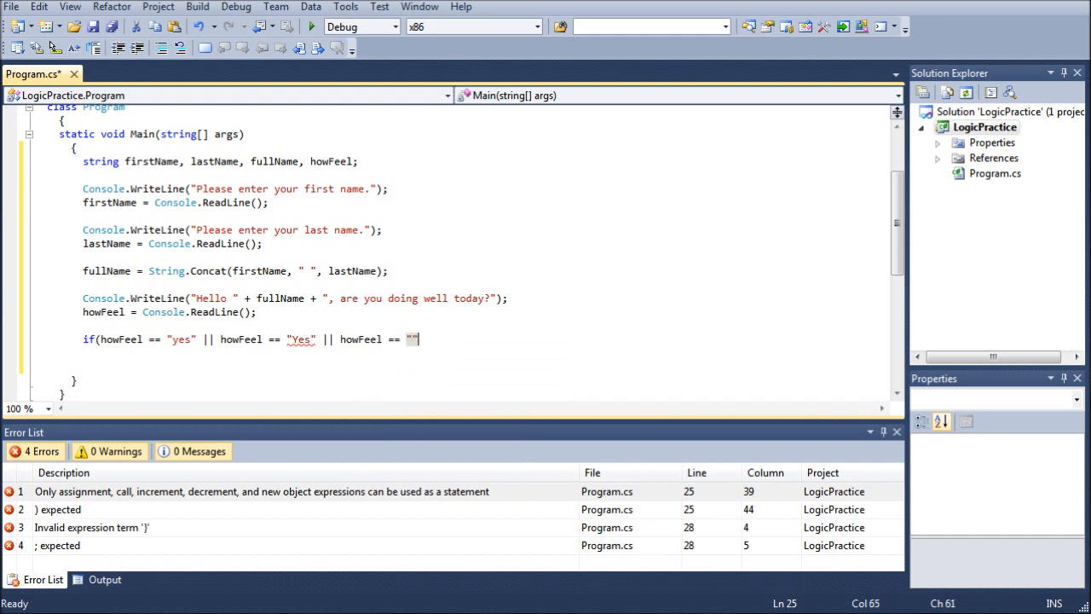
type("YES")
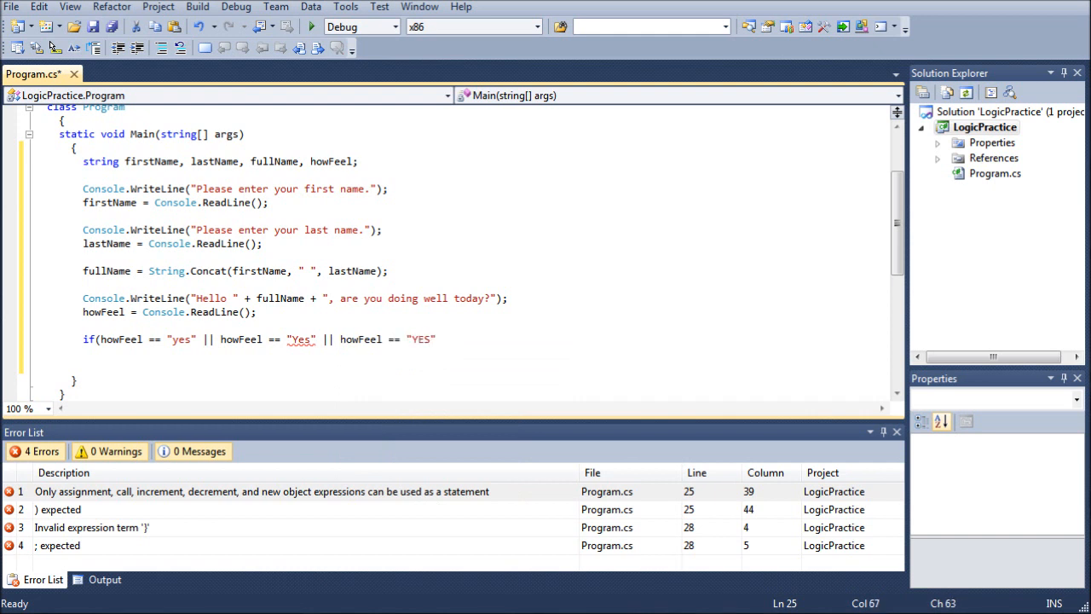
type(")")
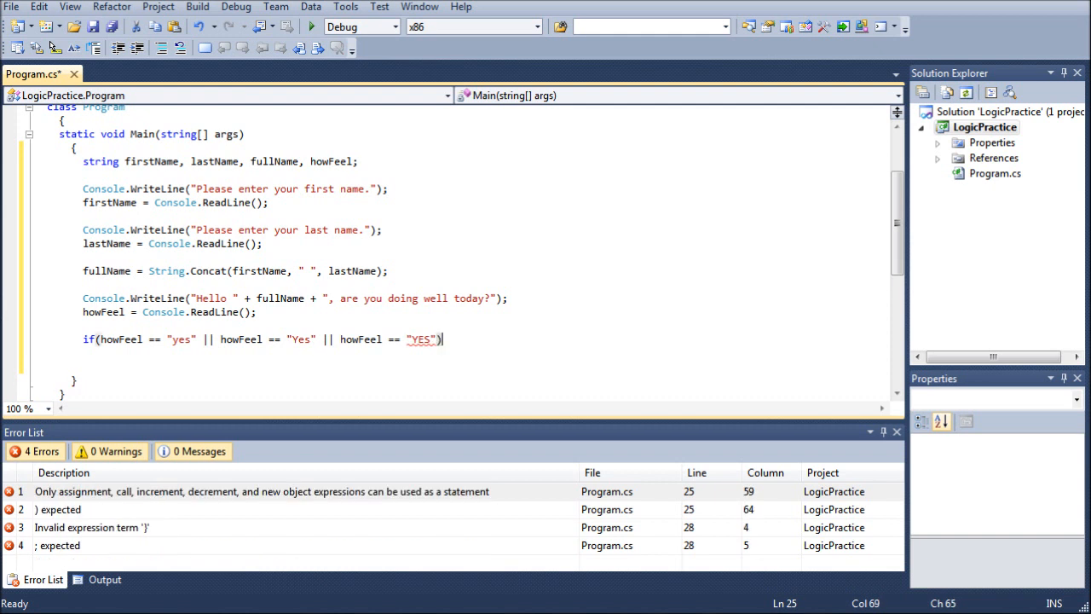
key("enter")
type("{")
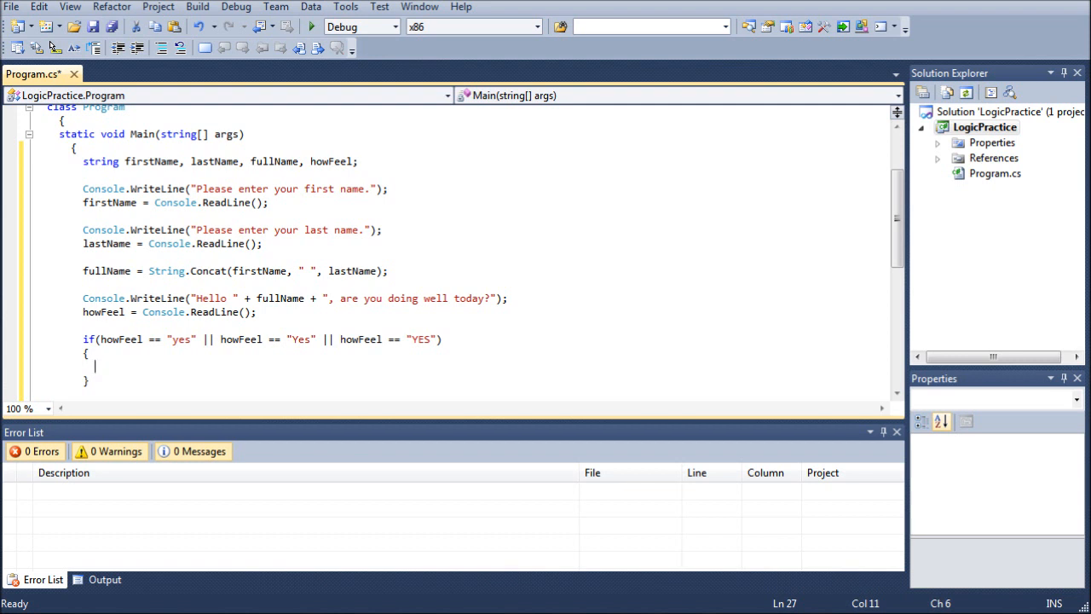
Step: Write Console.WriteLine("That is wonderful news " + fullName "! So am I."); without the _AppDomain autocompletion
type("Console.WriteLine(")
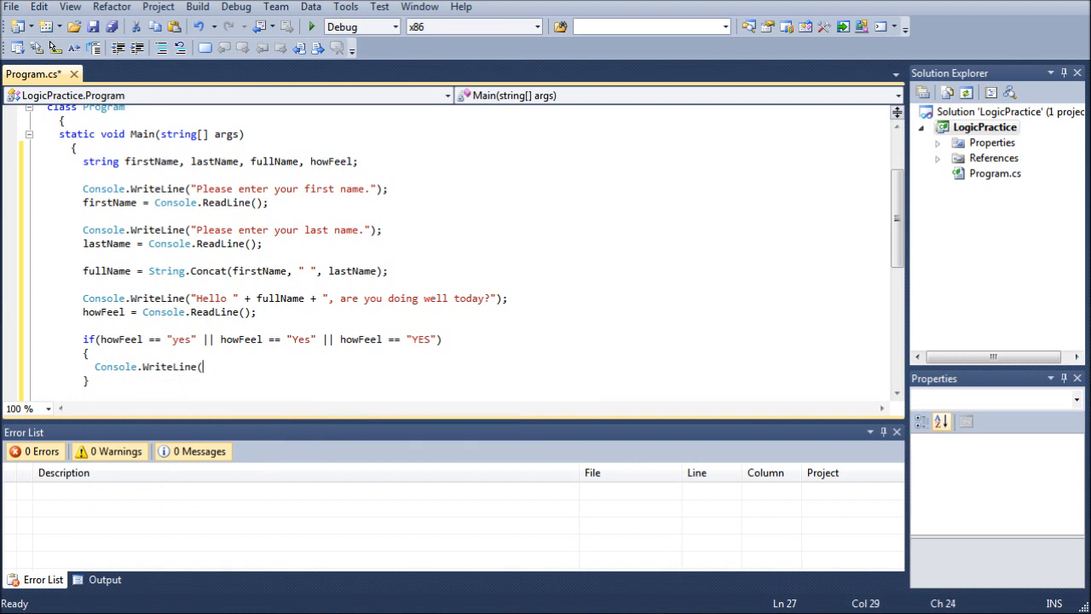
type("\"That")
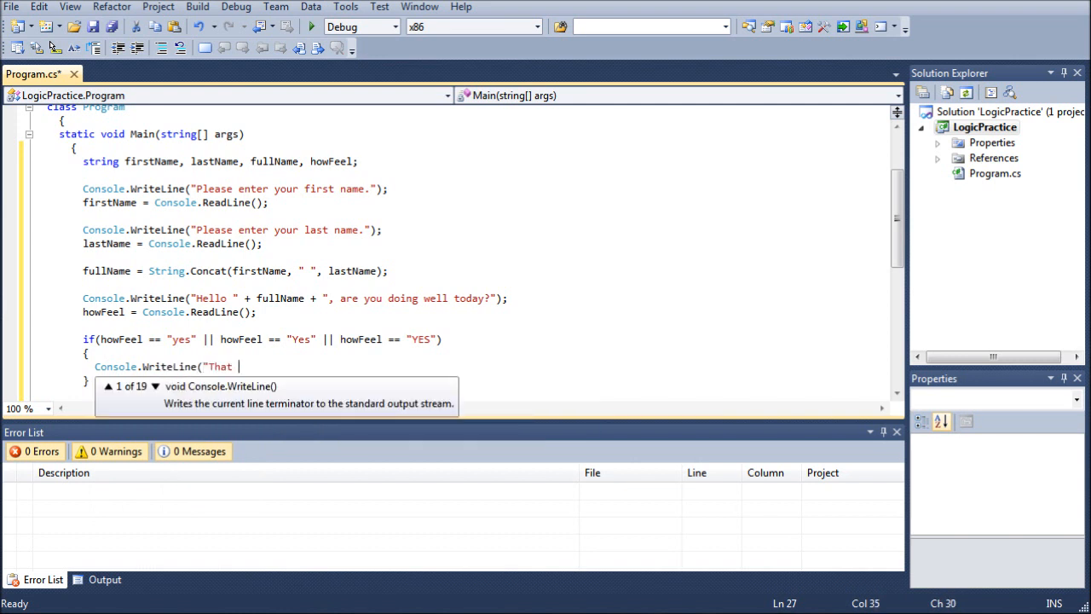
type("is wonderful")
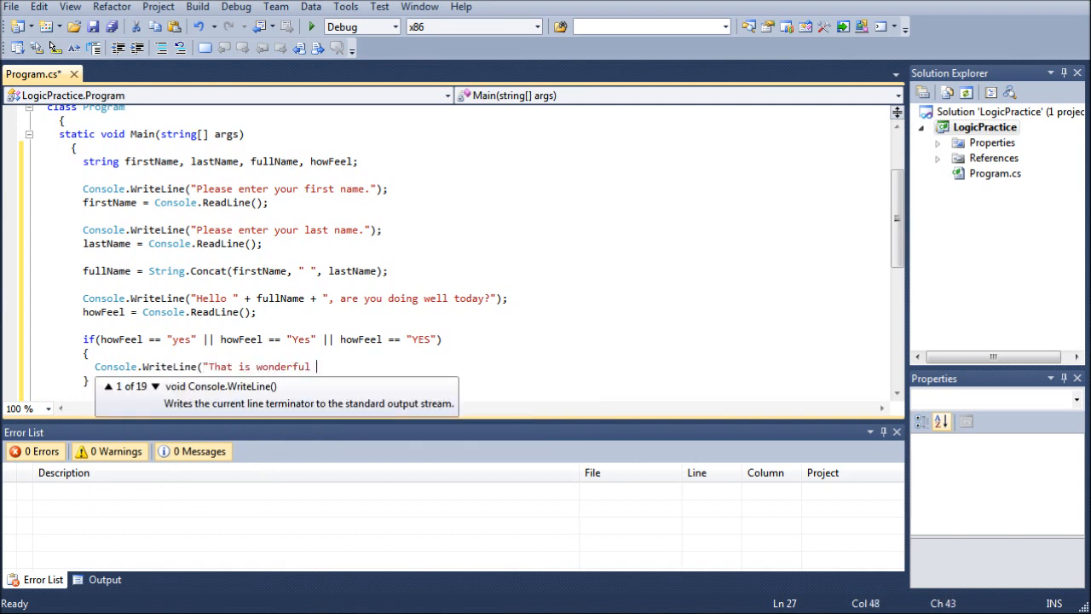
type("news \" +")
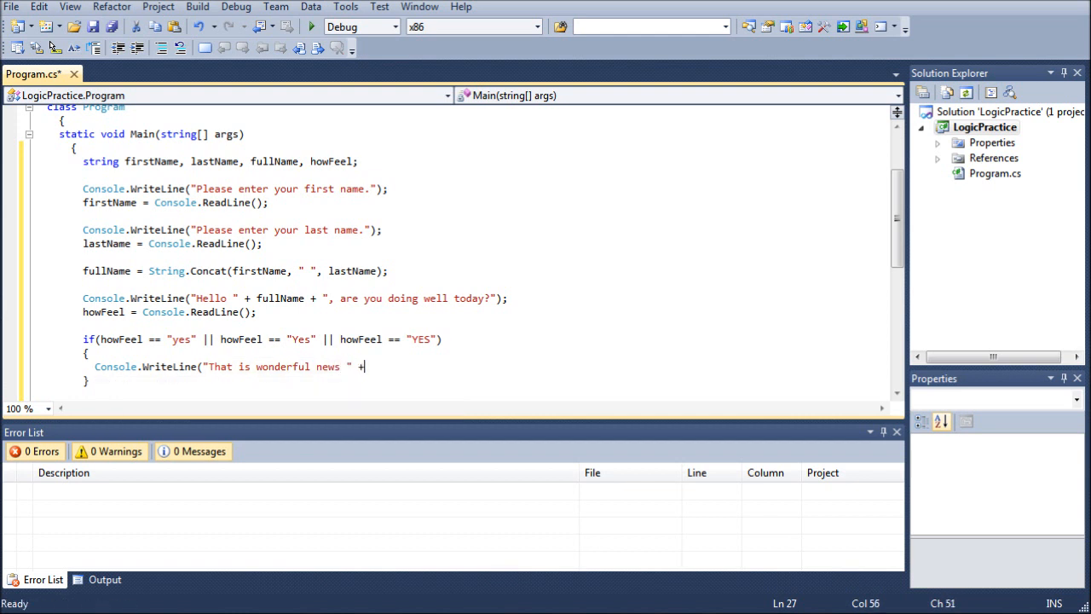
type("fullName")
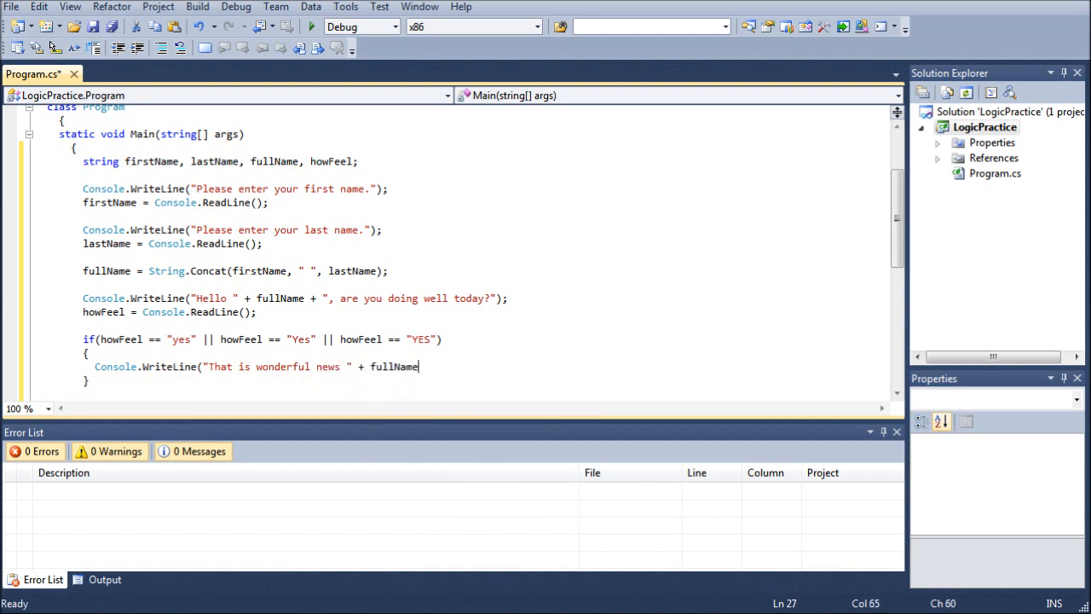
type("_AppDomain \"!")
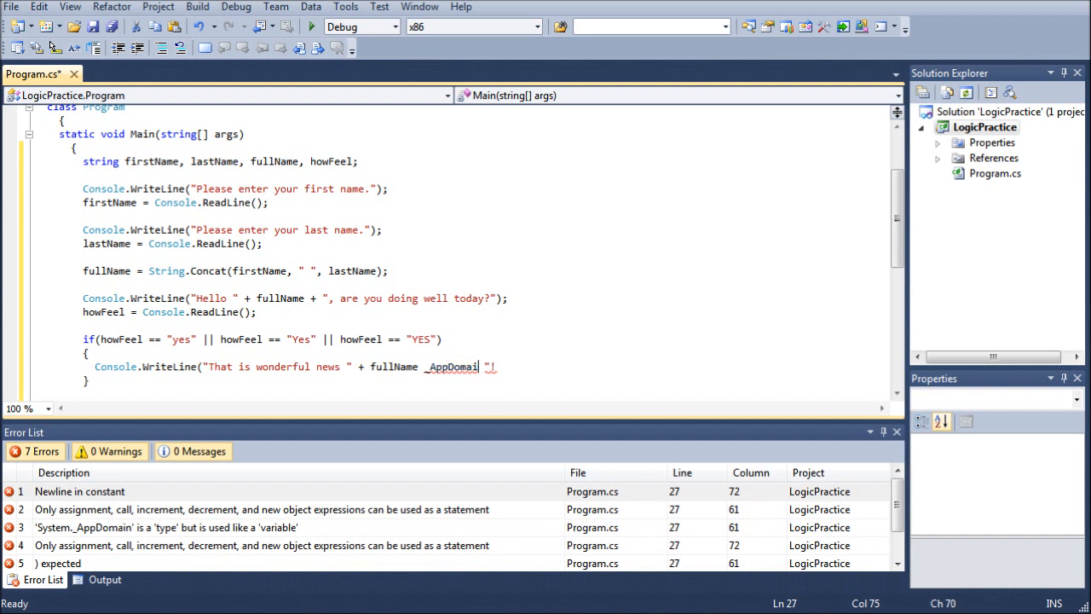
key("BackSpace")
type(" So am I")
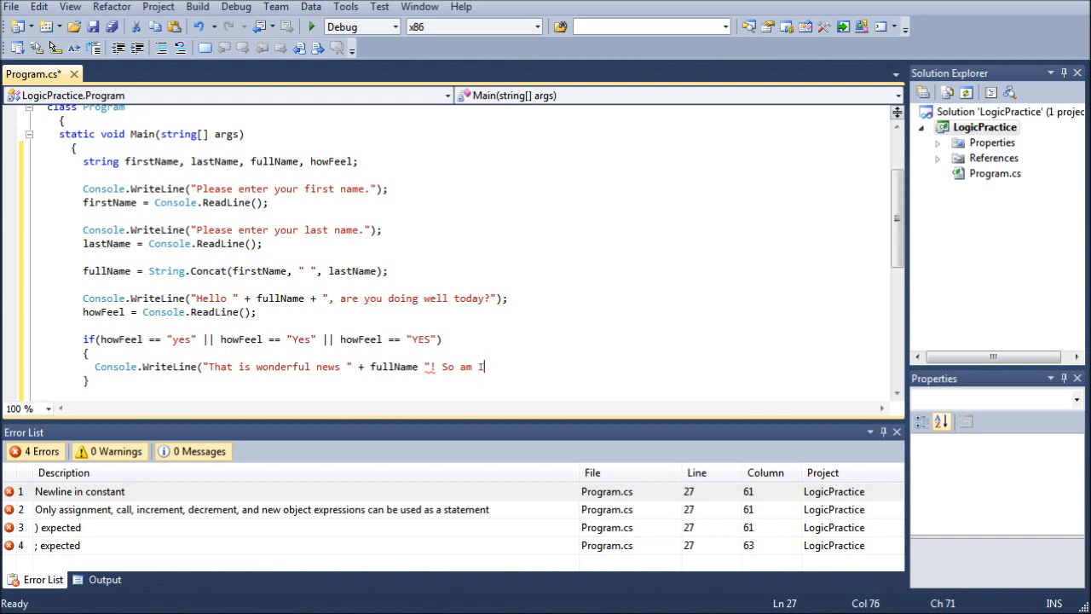
type(".\");")
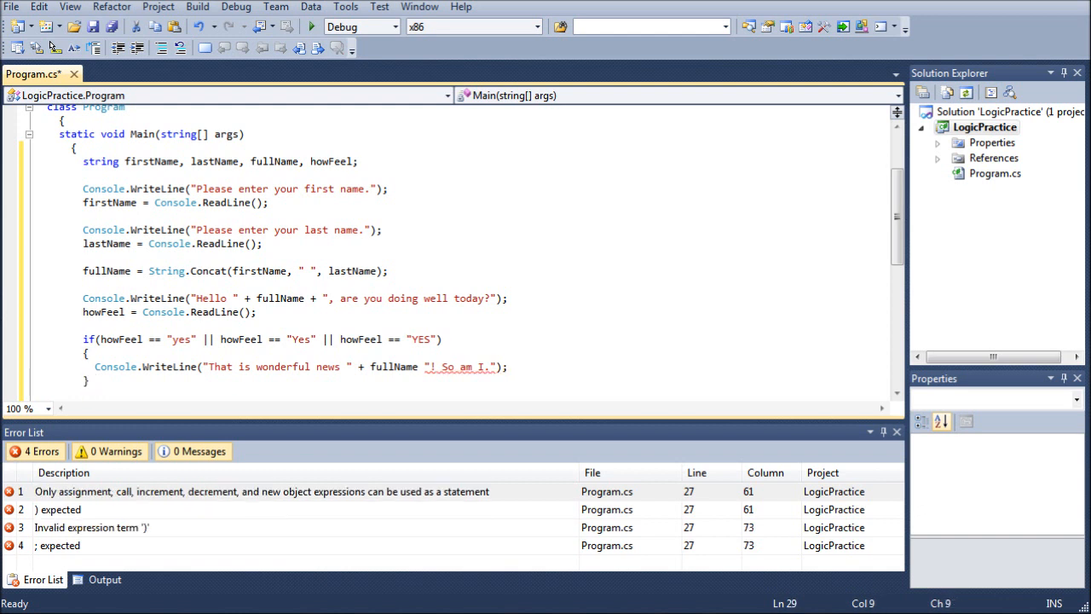
Step: Add else if and else skeletons and begin the condition with howFeel == "no" ||
type("else if")
type("{")
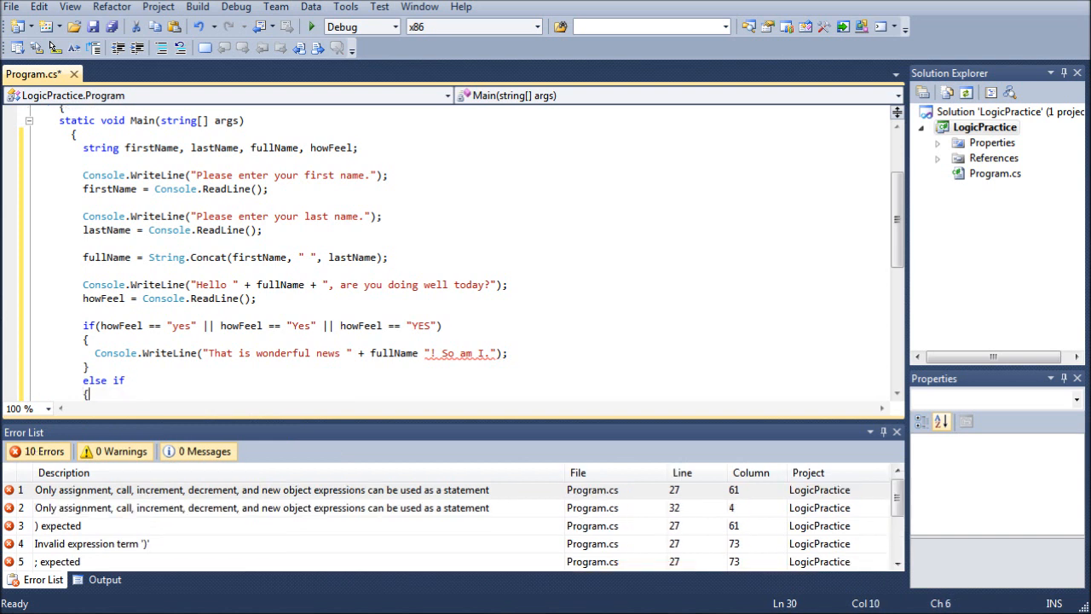
scroll("down", 3)
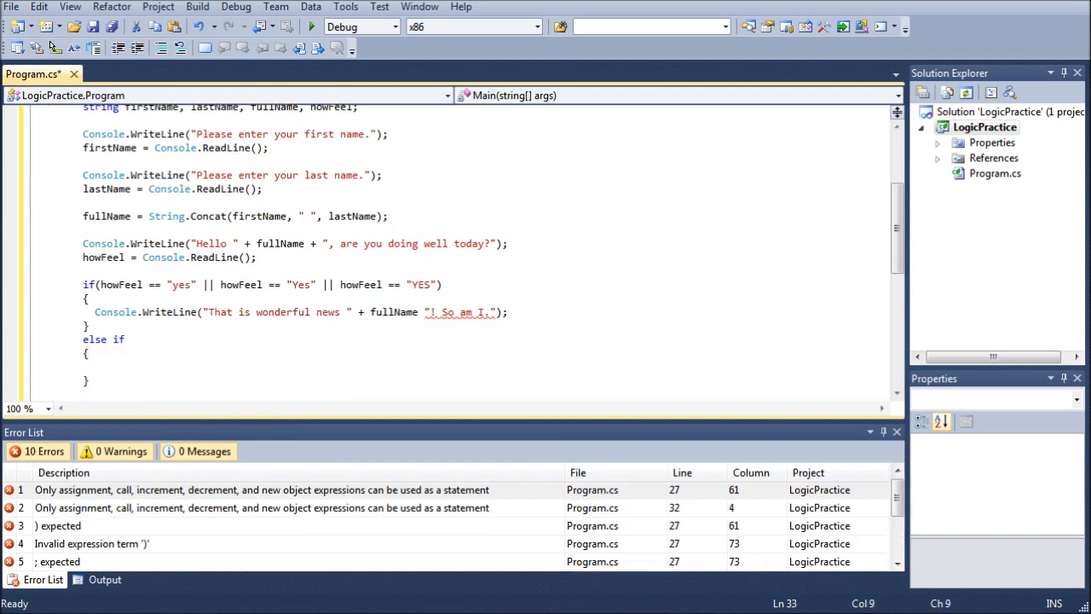
type("else")
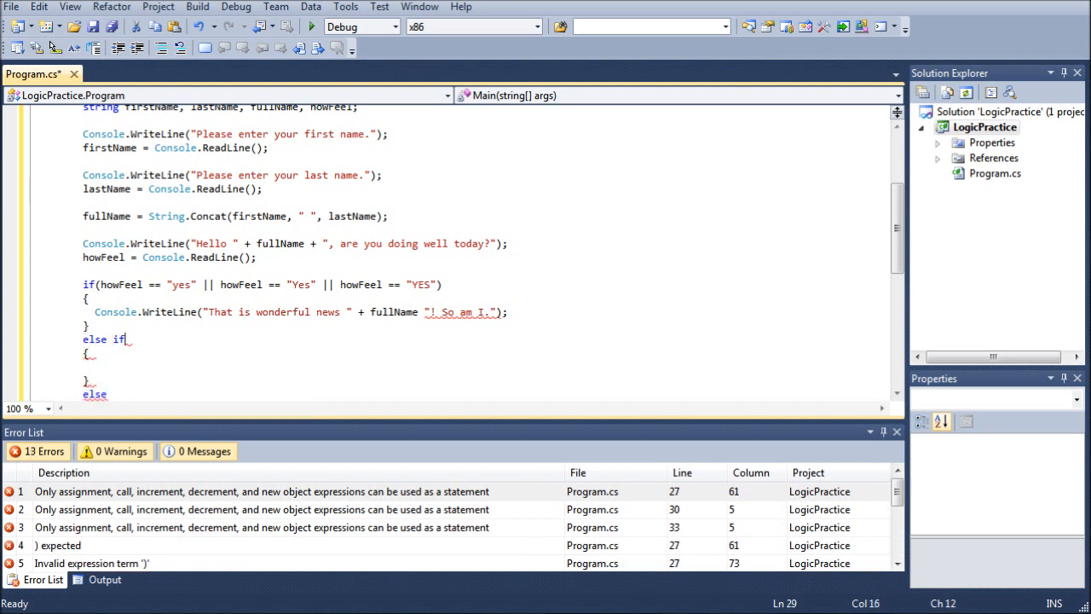
type("(")
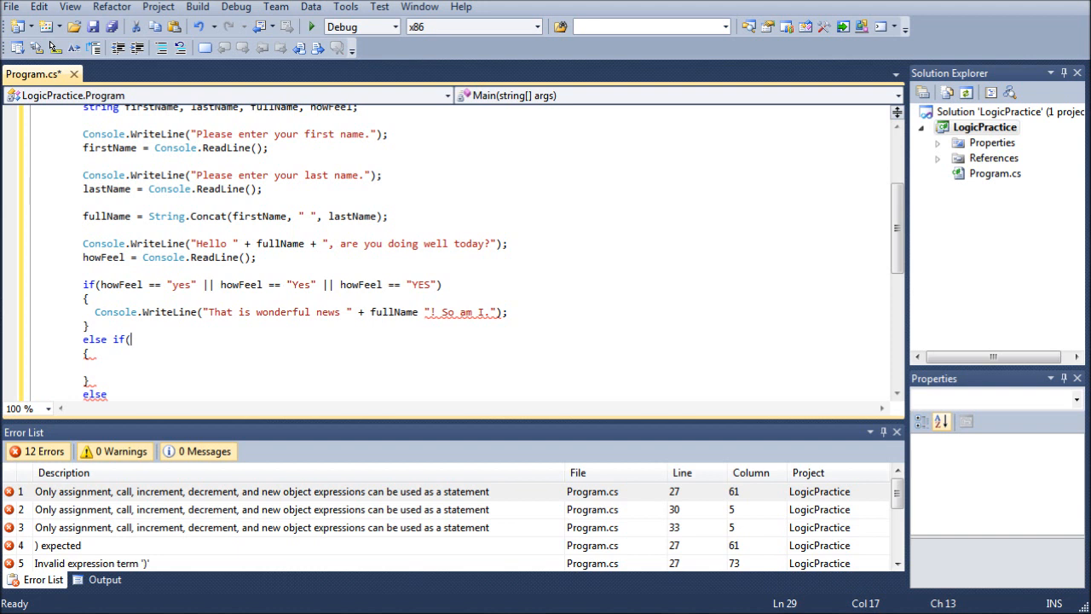
type("howFeel == \"no")
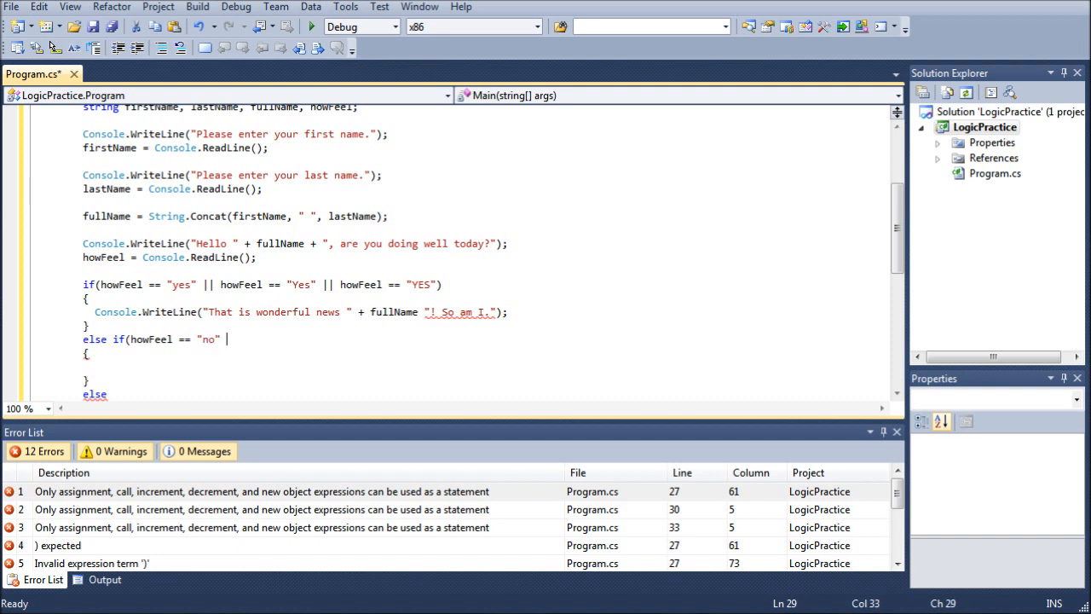
type("||")
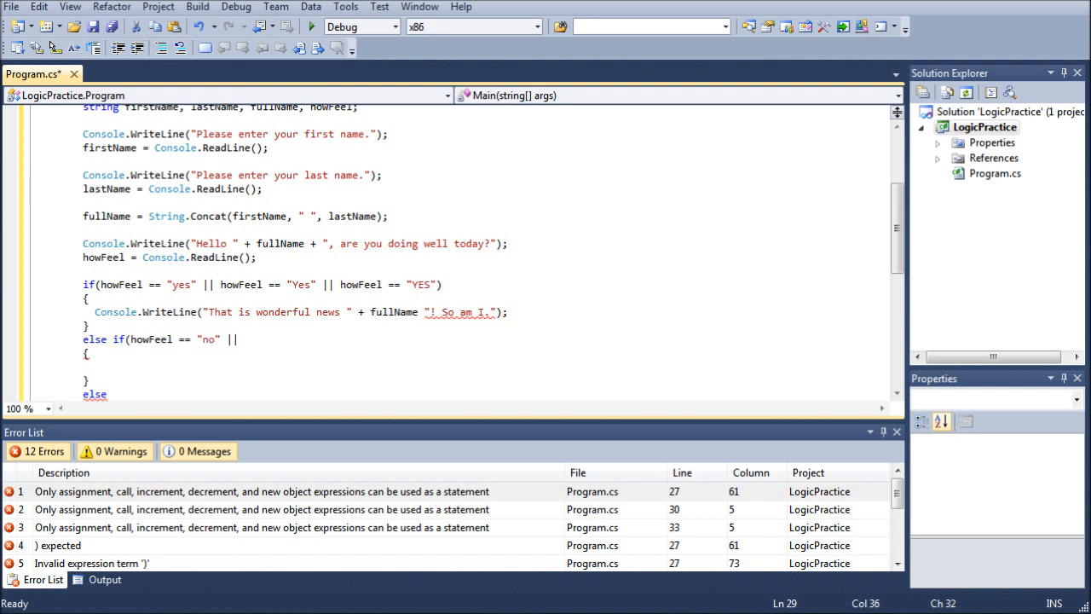
Step: Complete the condition with howFeel == "No" || howFeel == "NO"
type("howFeel ==")
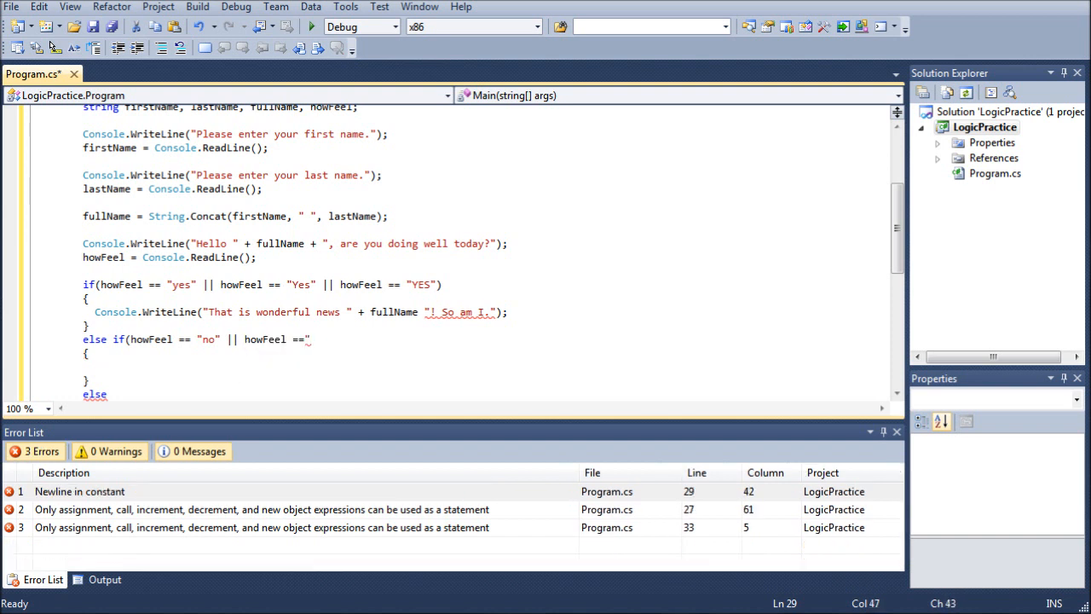
type("\"")
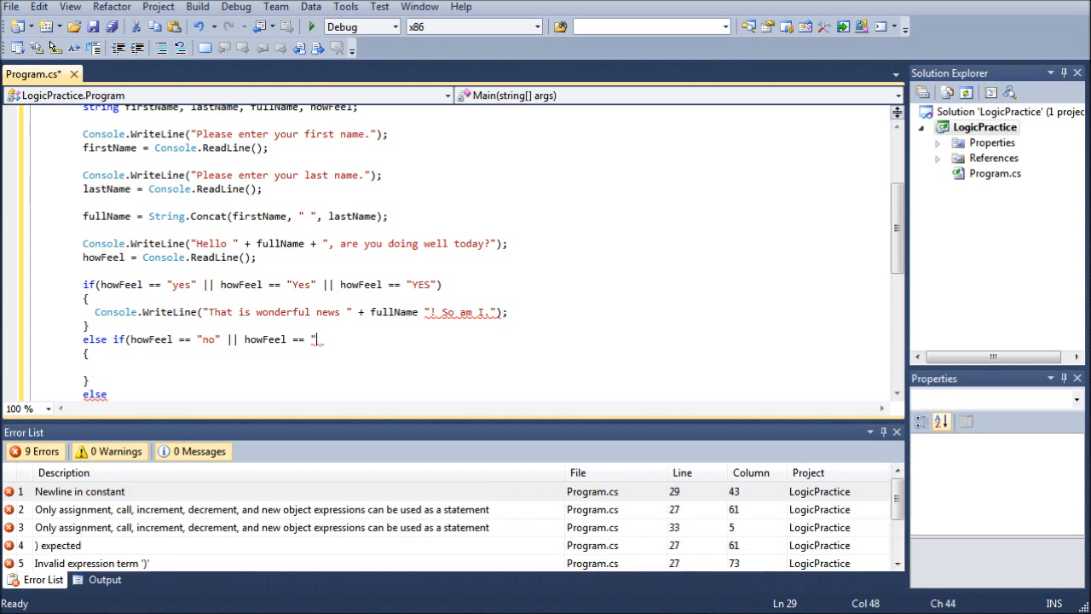
type("No")
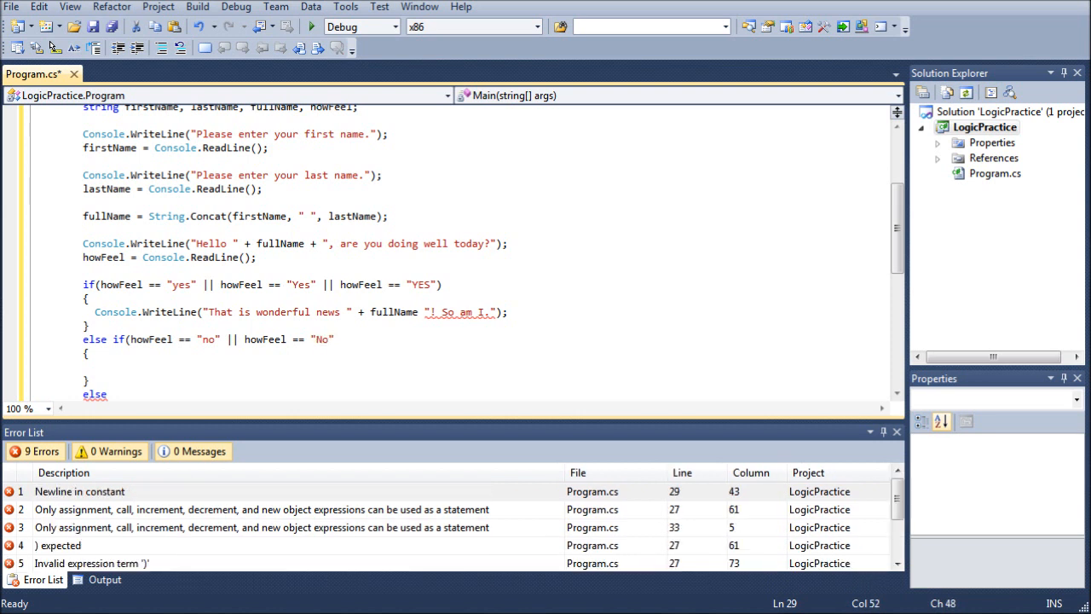
type("|| howFeel")
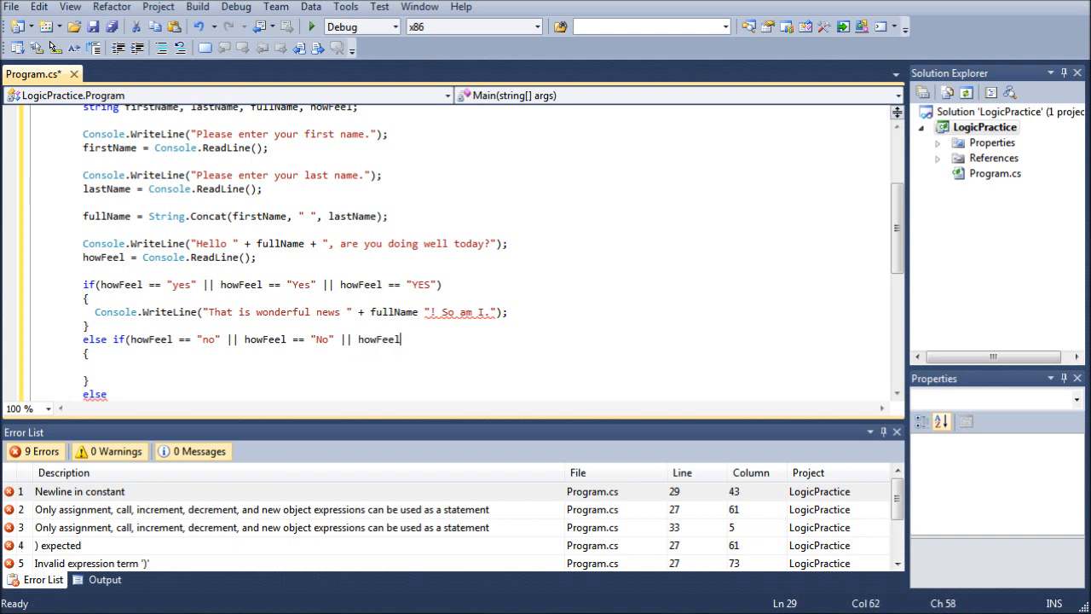
type("==")
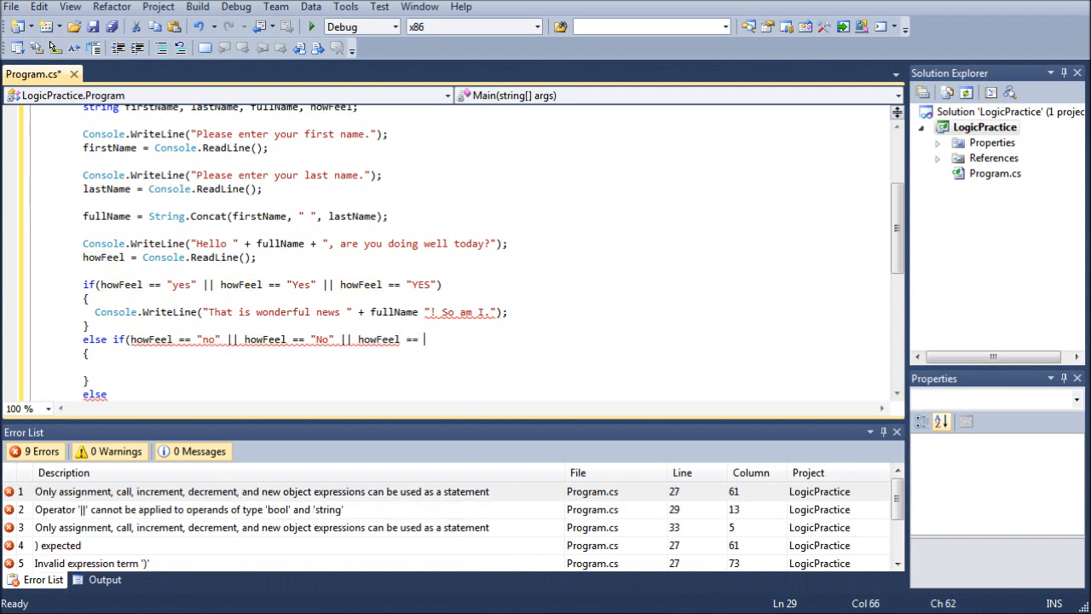
type("\"")
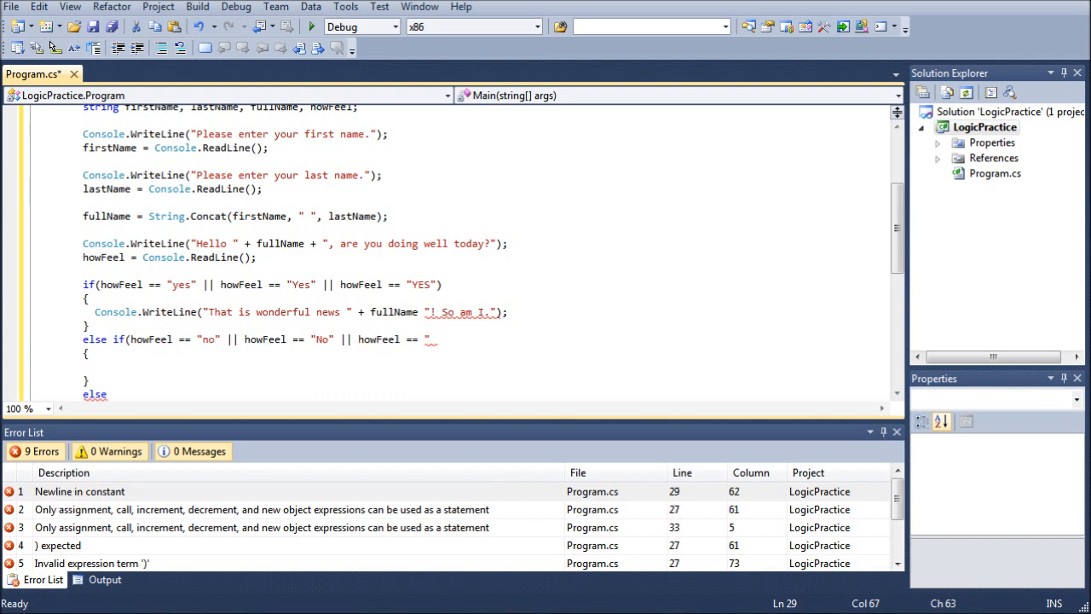
type("NO\"")
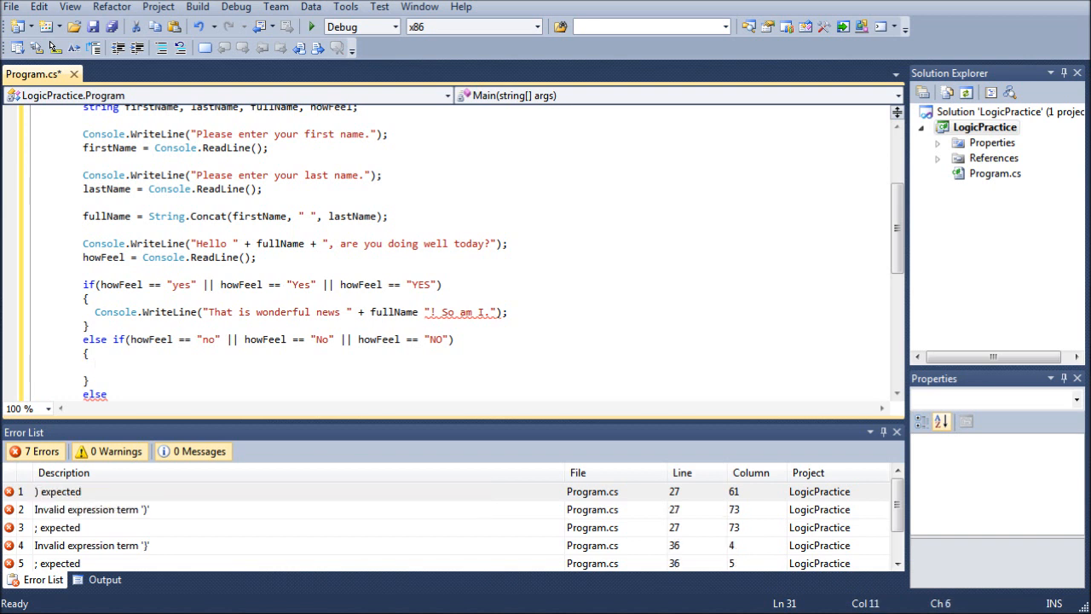
Step: Write Console.WriteLine("I'm sorry to hear that " + fullName + ". That really is a shame.");
type("Console.WriteLine(\"")
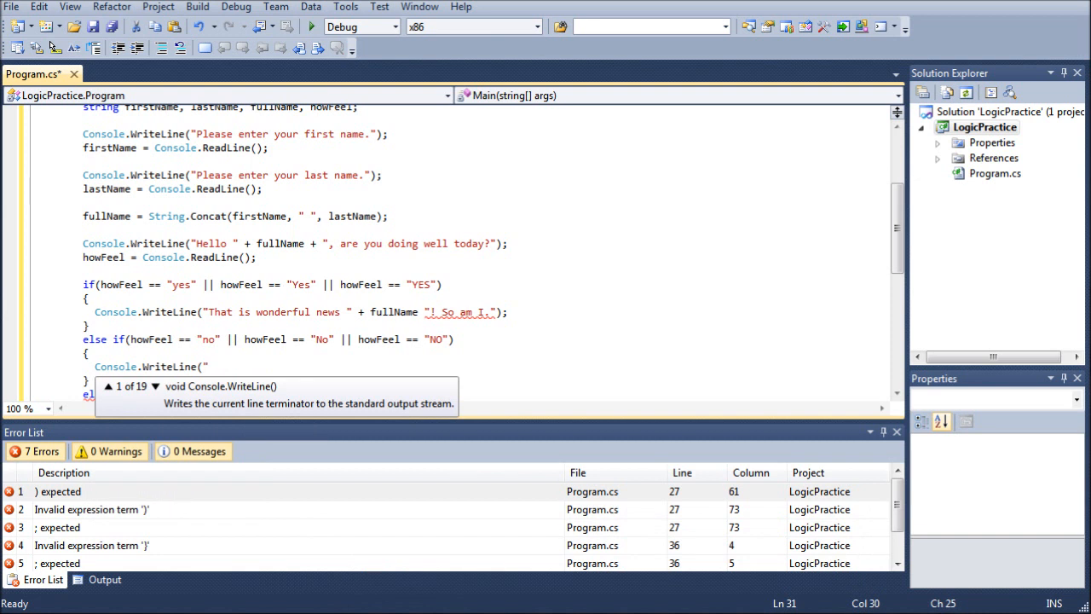
type("I")
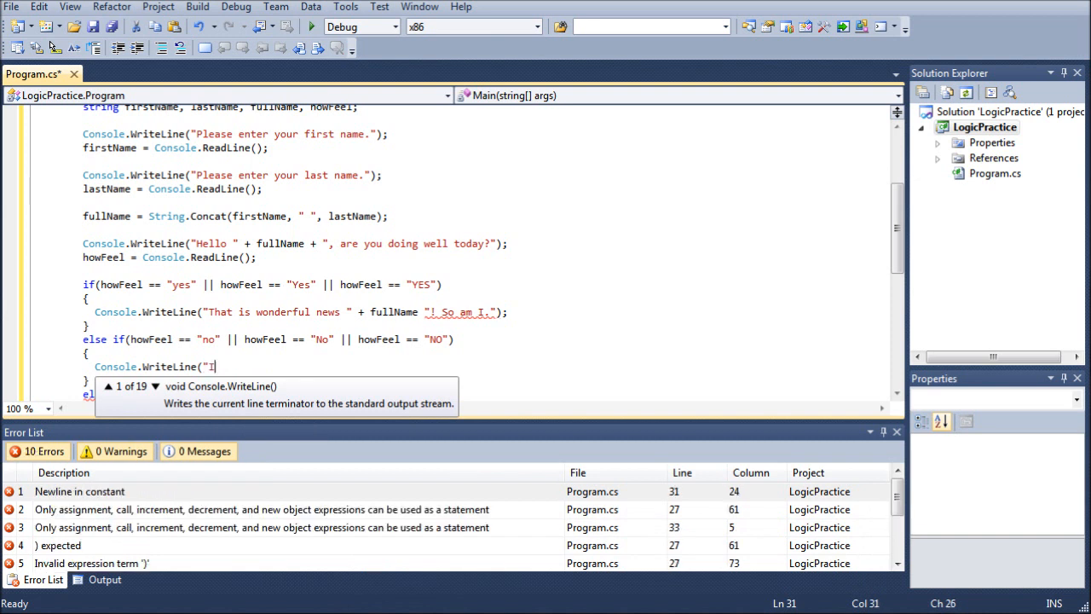
type("'m sorry to hea")
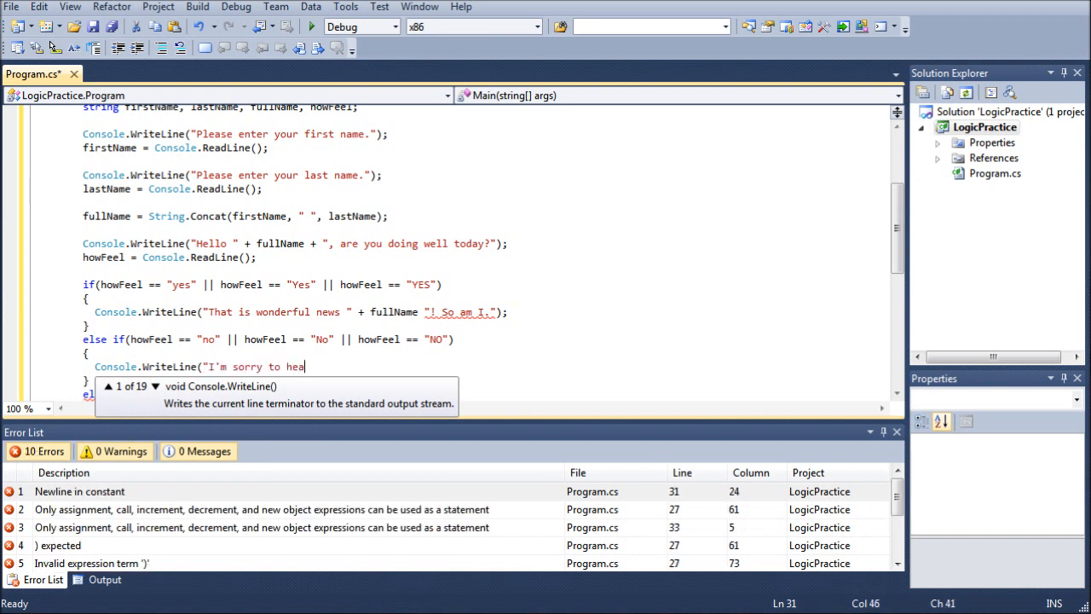
type("r that \" + fullName")
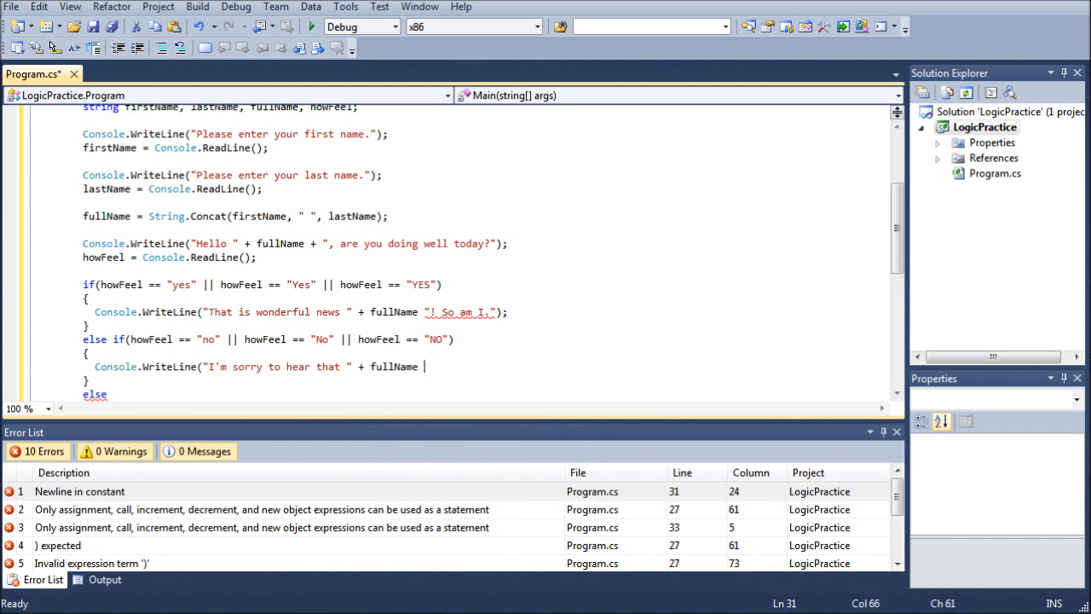
type("+")
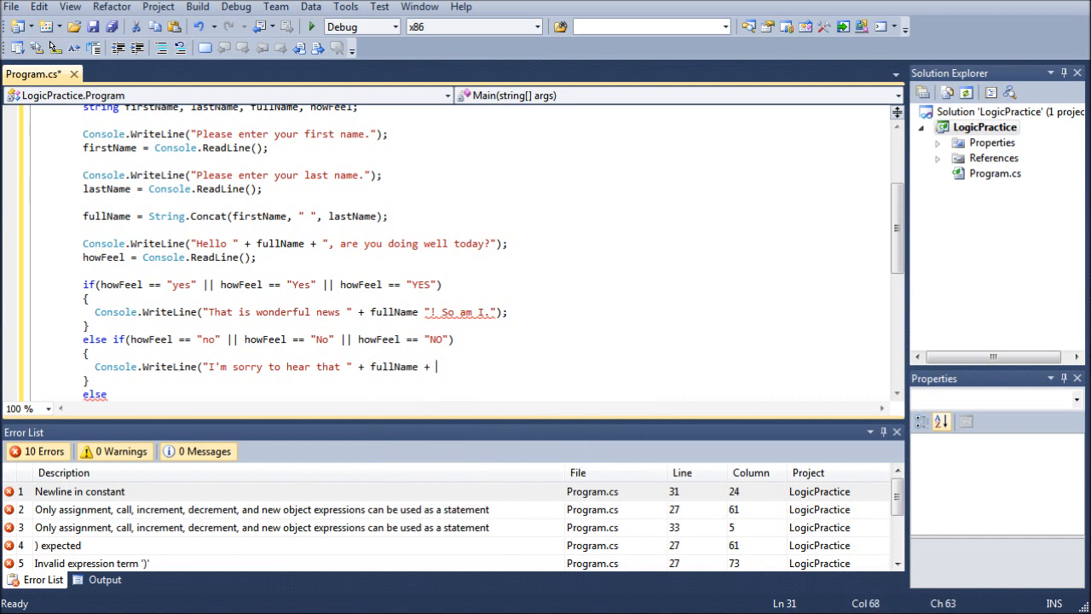
type("\". That really is a sh")
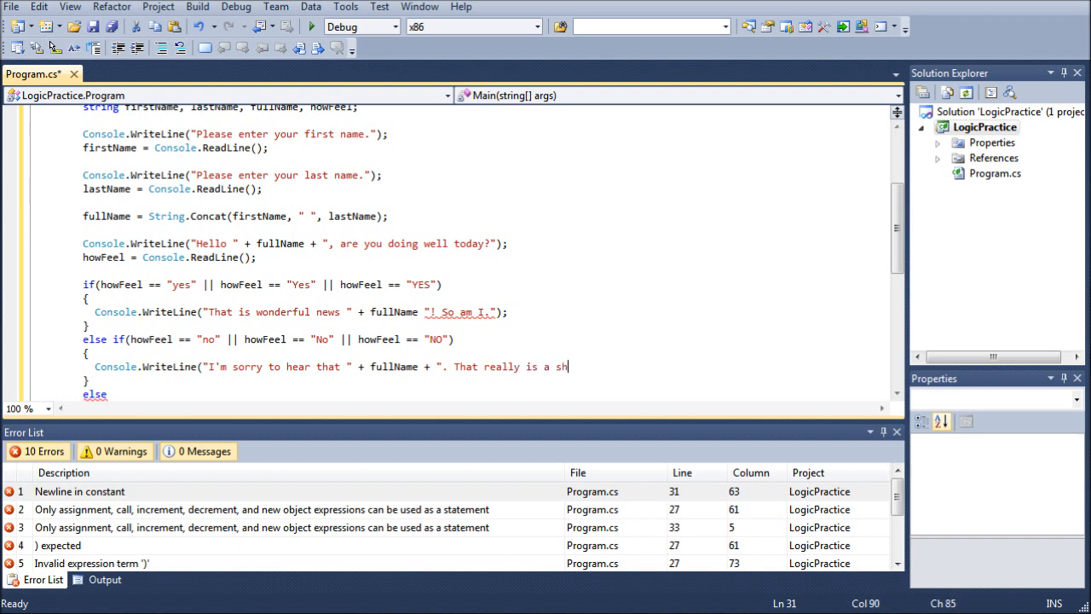
type("ame.\"")
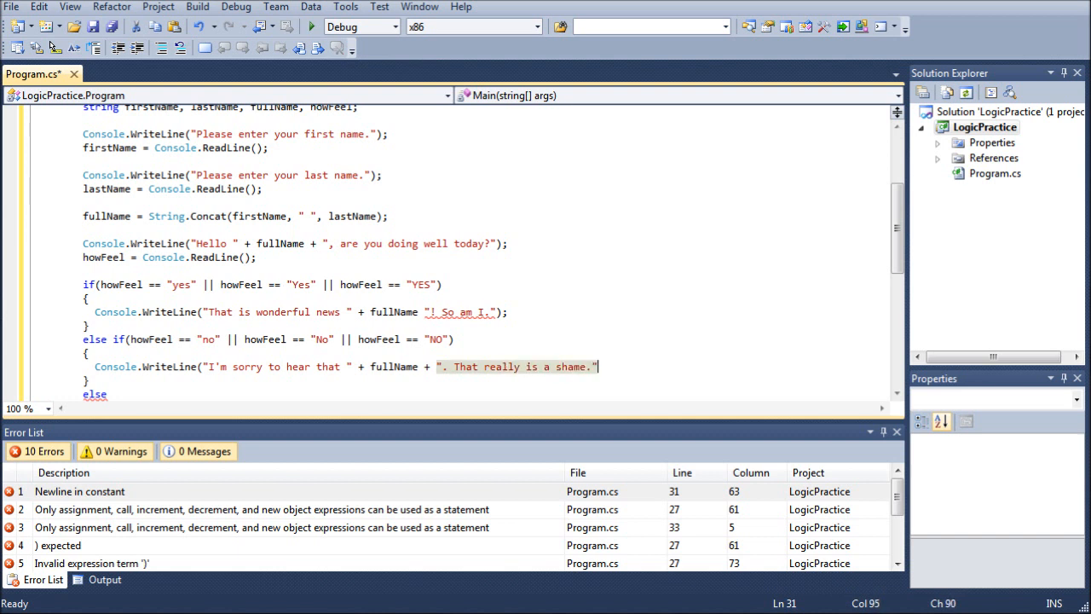
type(");")
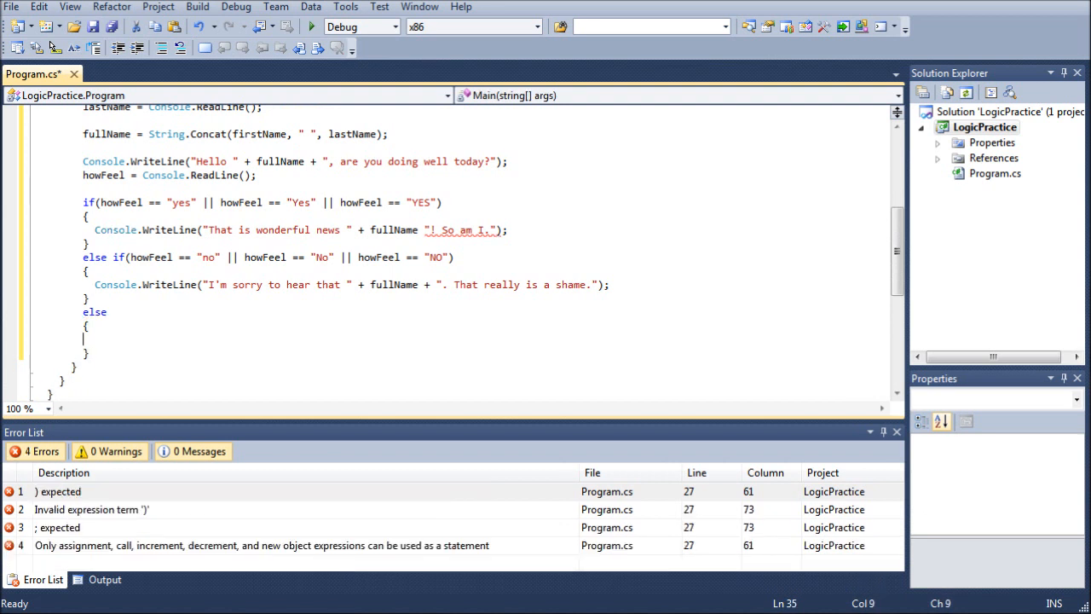
Step: Write Console.WriteLine("I'm sorry, i am not programmed to interpret that response."); in the else branch
type("Console.WriteLine(")
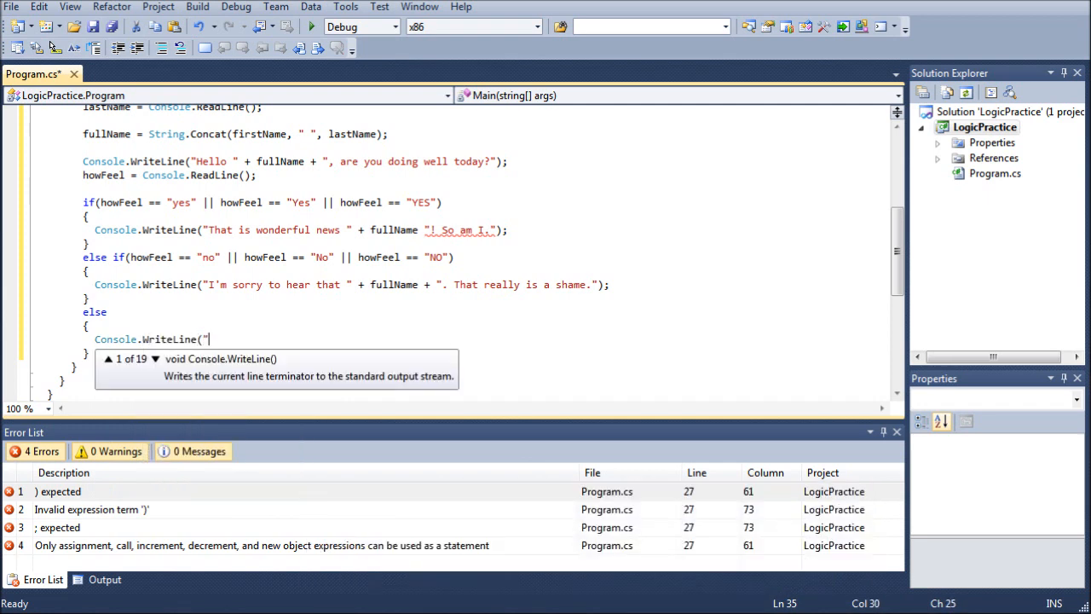
type("I'm sorry, i am")
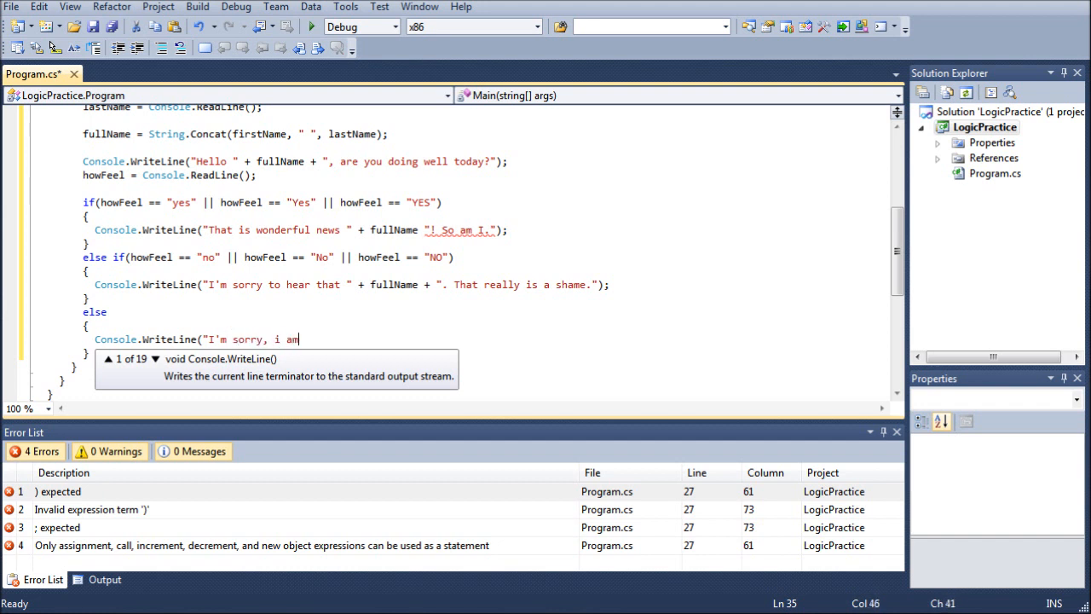
type("not programmed to")
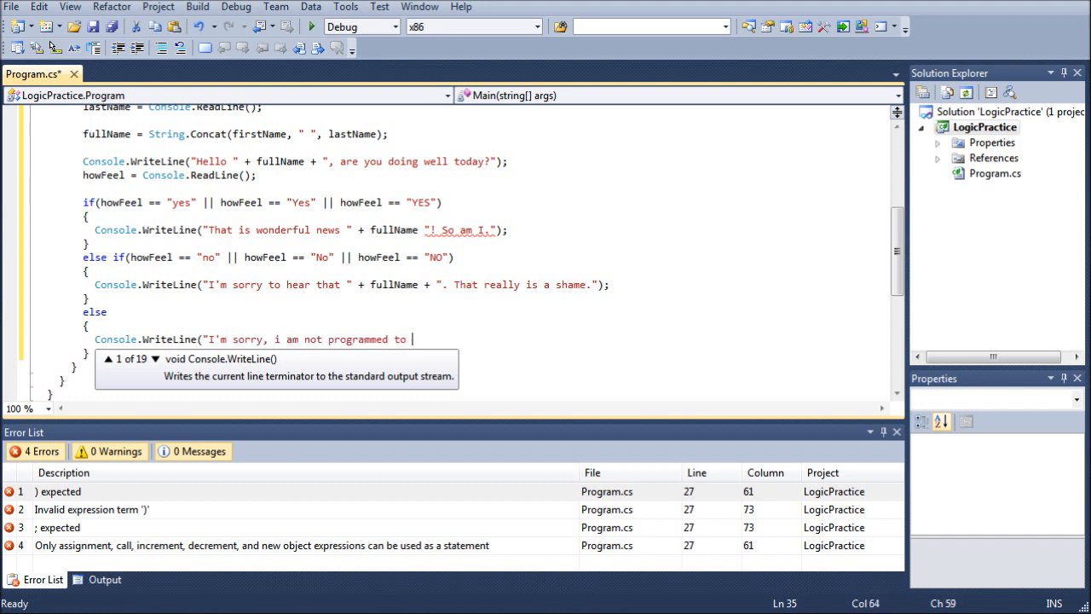
type("interpret that")
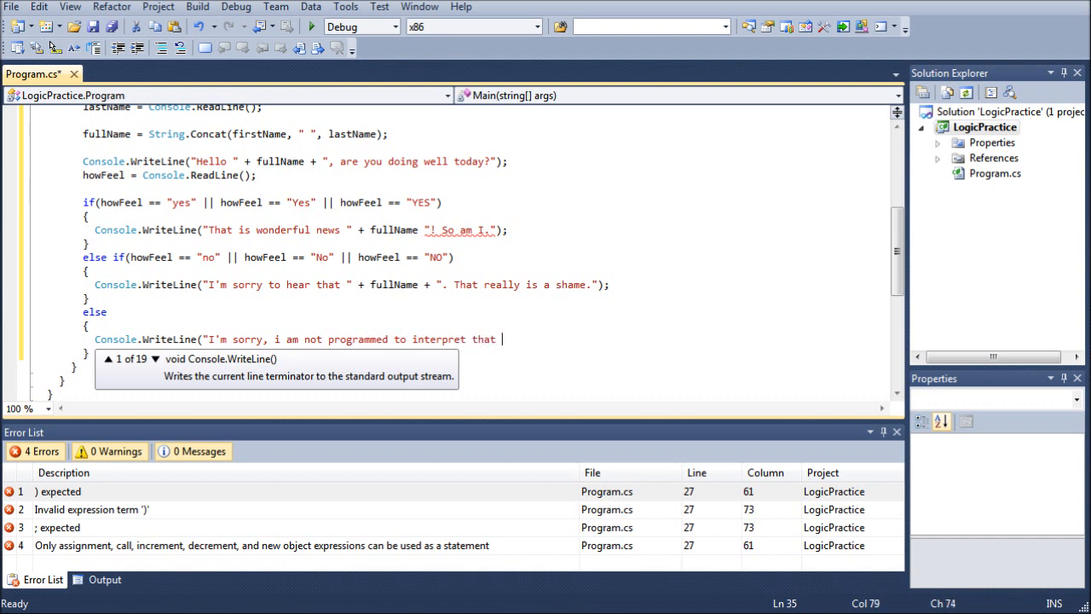
type("response.\"")
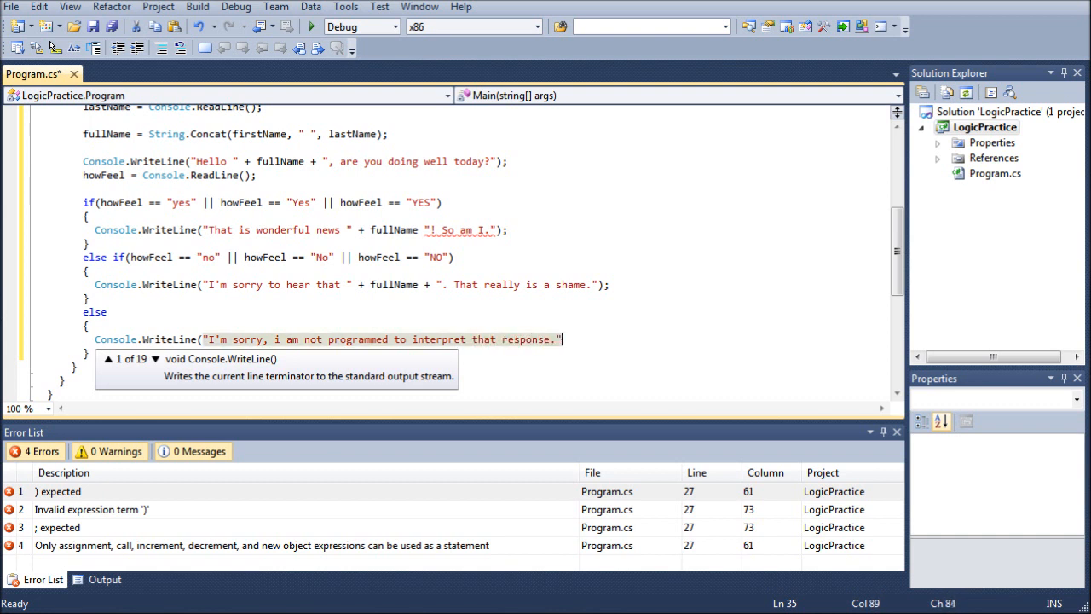
type(";")
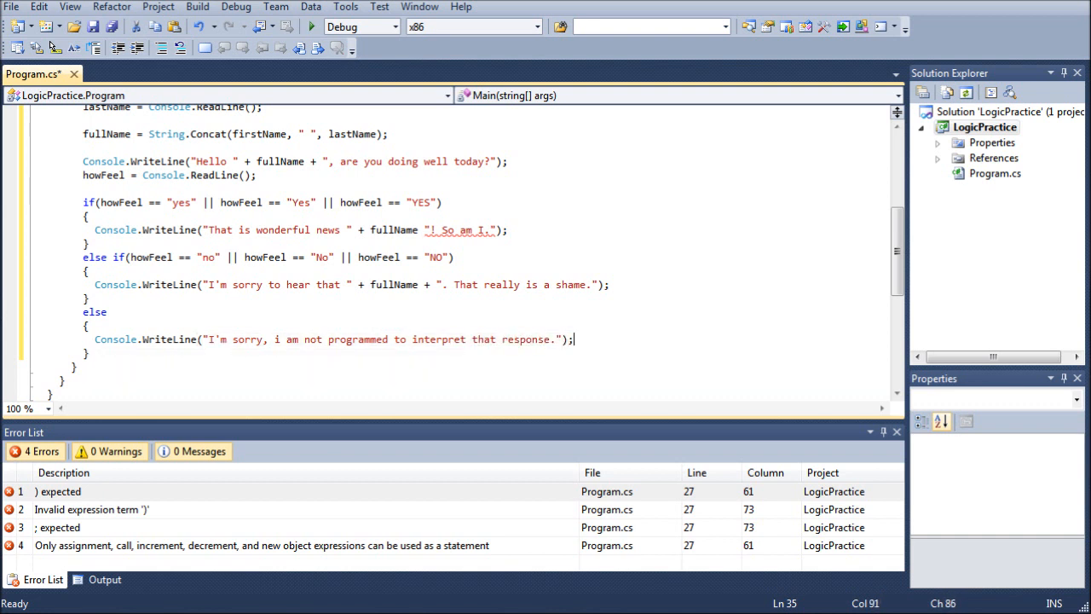
scroll("down", 3)
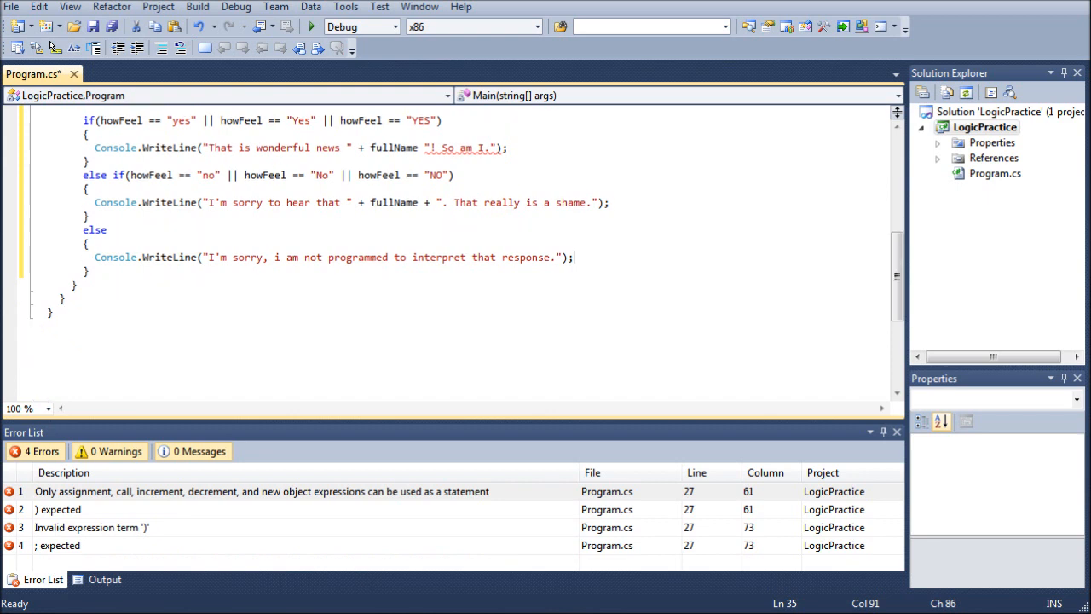
scroll("up", 3)
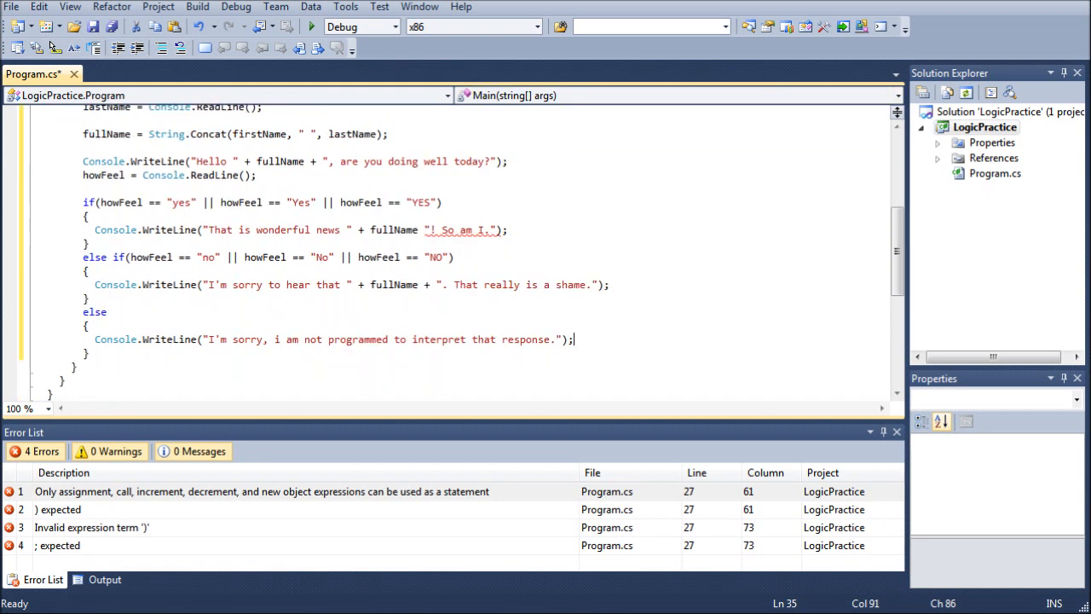
scroll("up", 3)
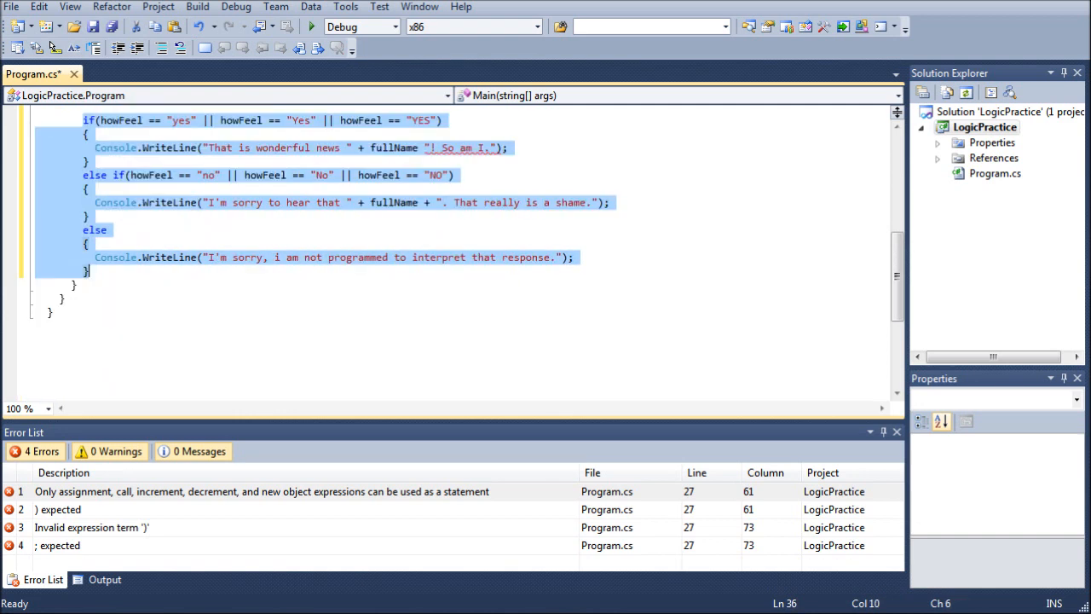
scroll("up", 3)
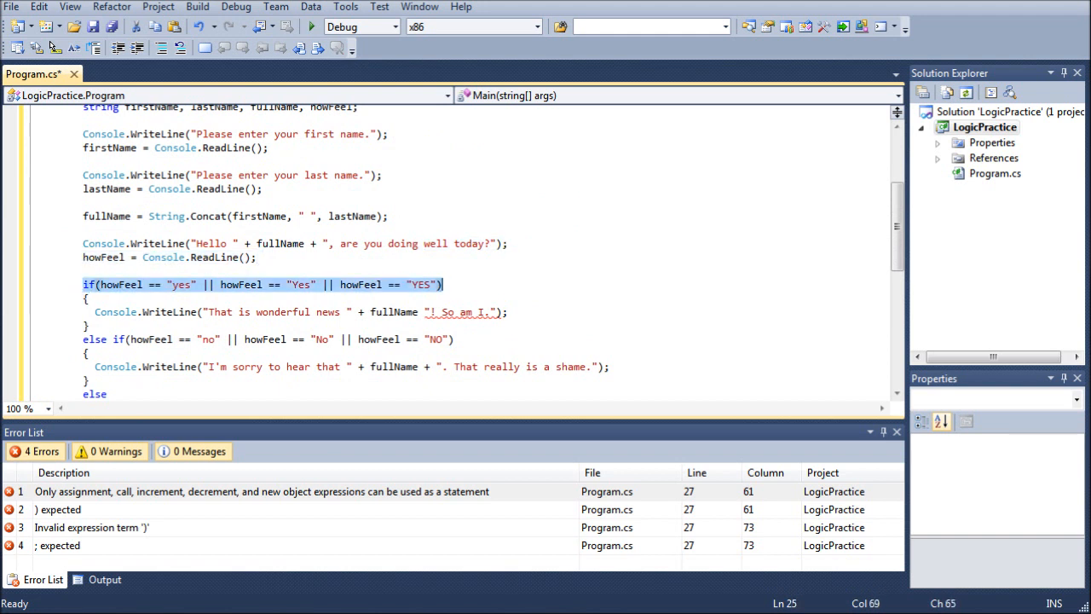
left_click(104, 284)
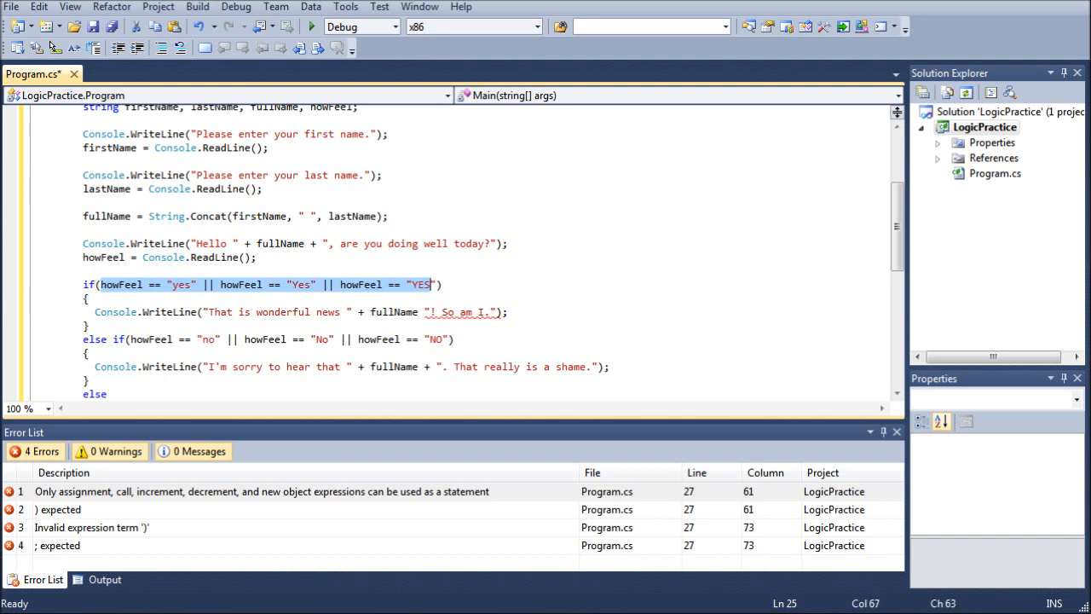
left_click(255, 256)
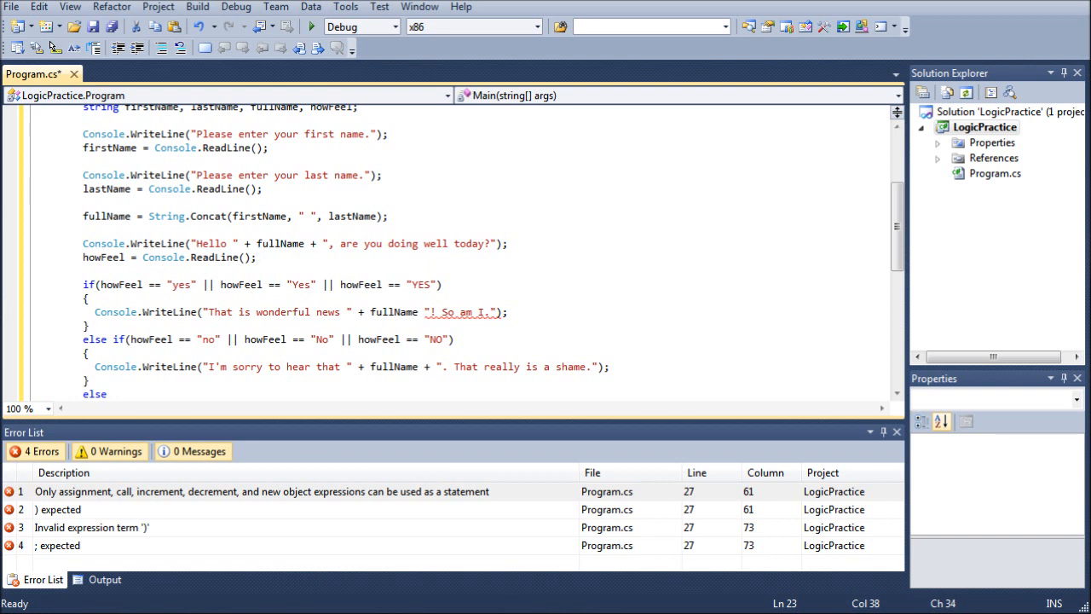
scroll("down", 3)
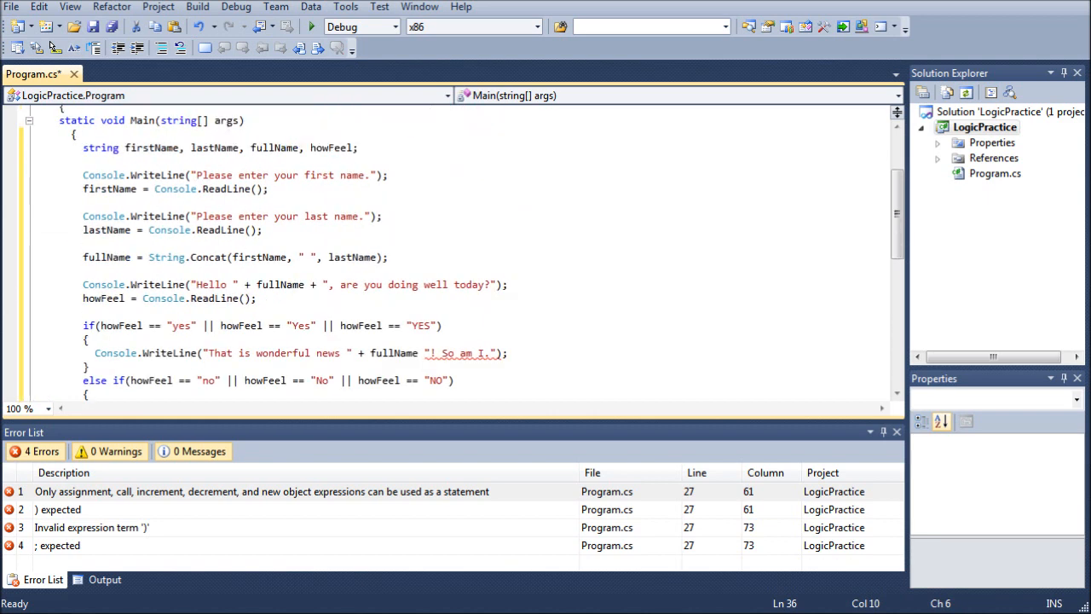
Step: Insert the missing + between fullName and "! So am I." clearing the Error List
scroll("down", 3)
type("+ ")
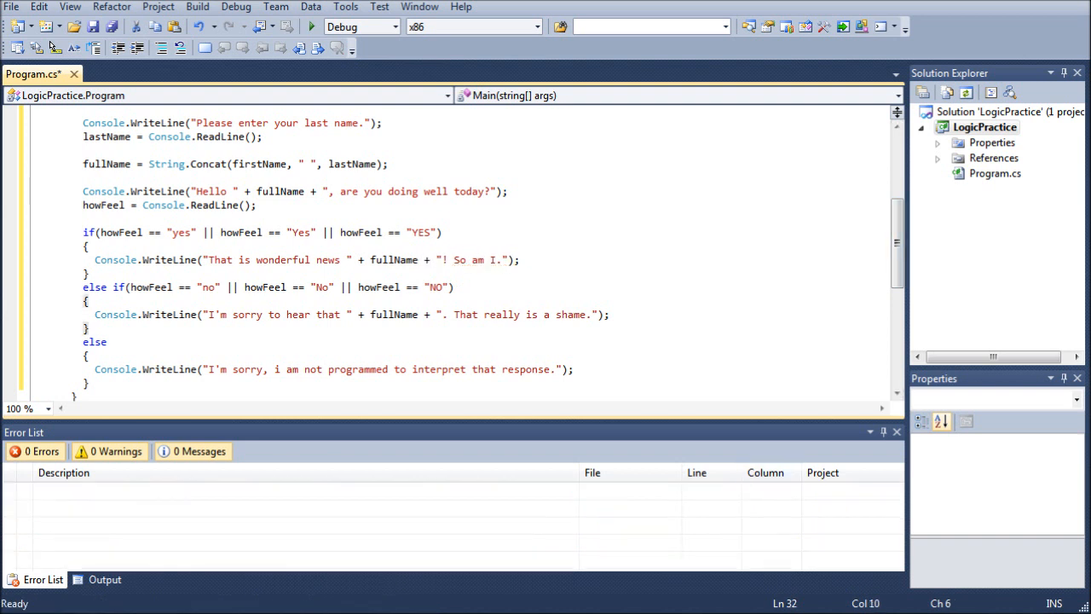
left_click(311, 26)
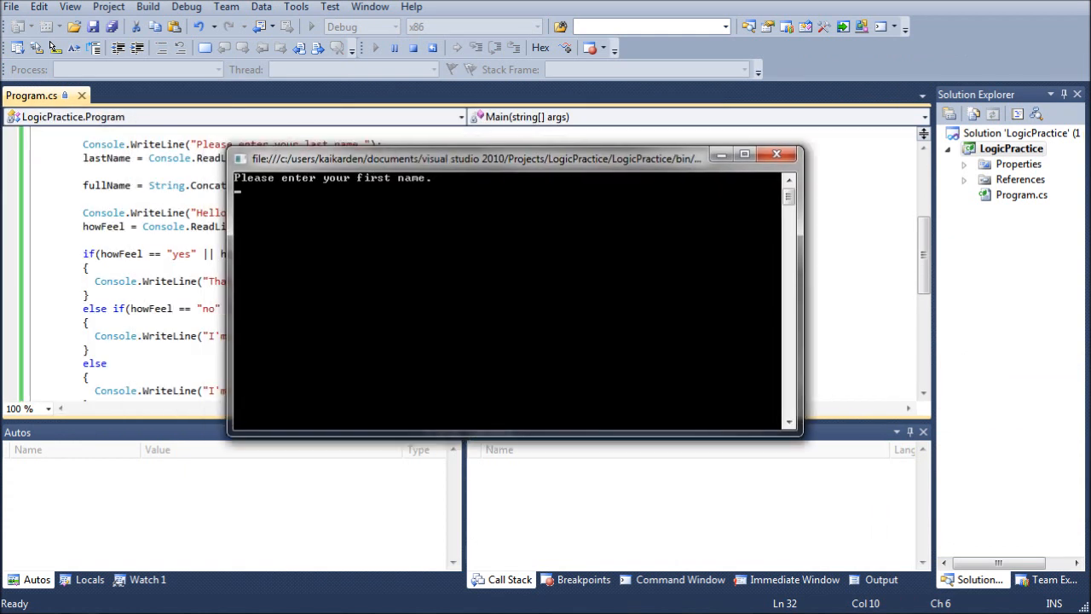
Step: Run the program and enter the first name Ri and last name Aleous at the prompts
type("Ri")
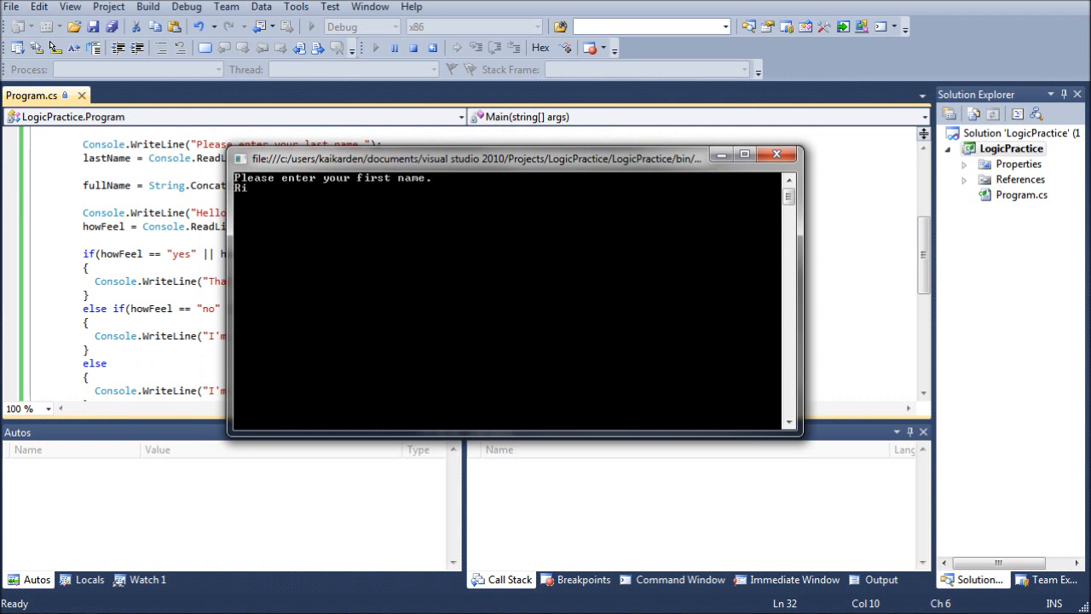
type("Aleous")
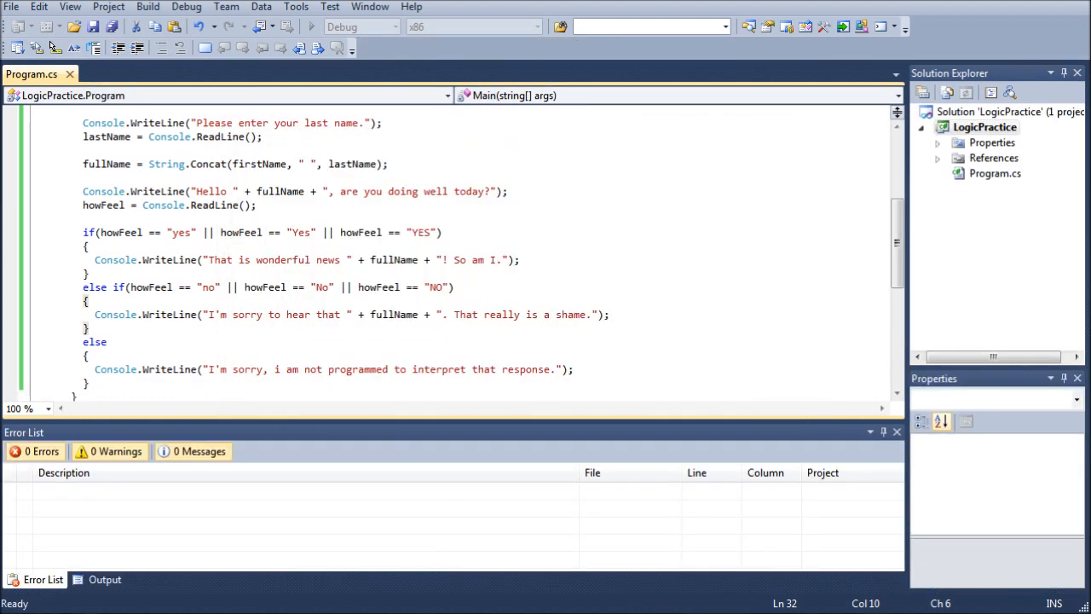
Step: Add Console.Read(); after the WriteLine in the yes, no and else branches
scroll("down", 3)
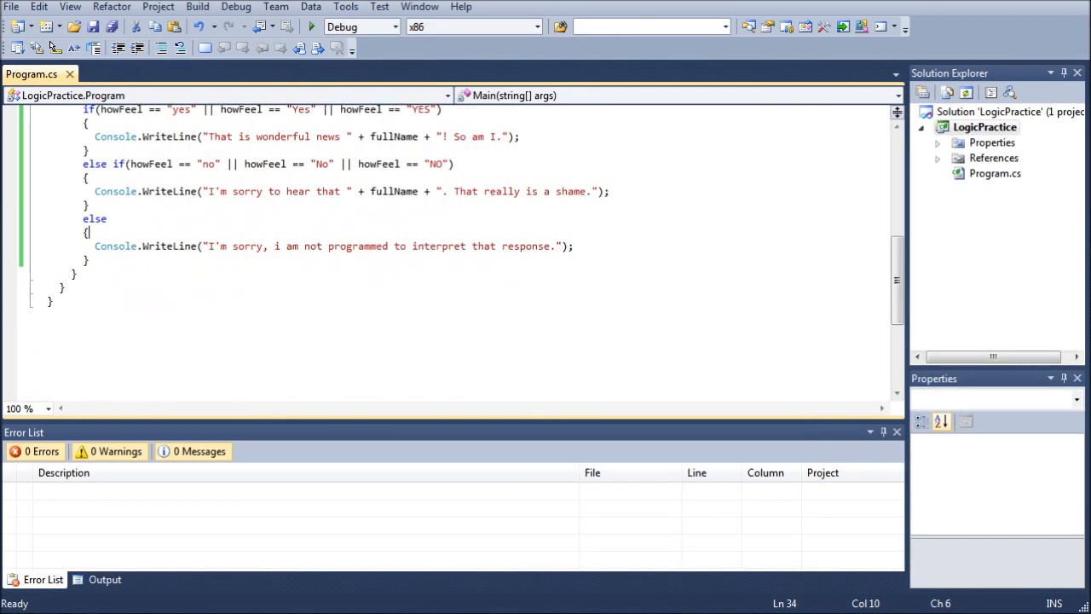
scroll("up", 3)
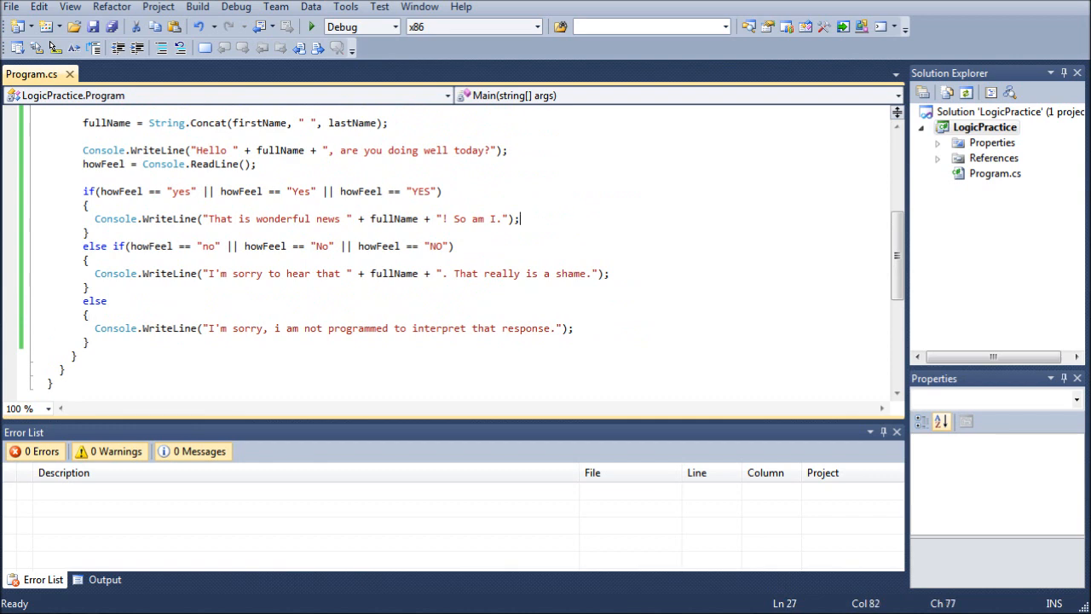
type("Cons")
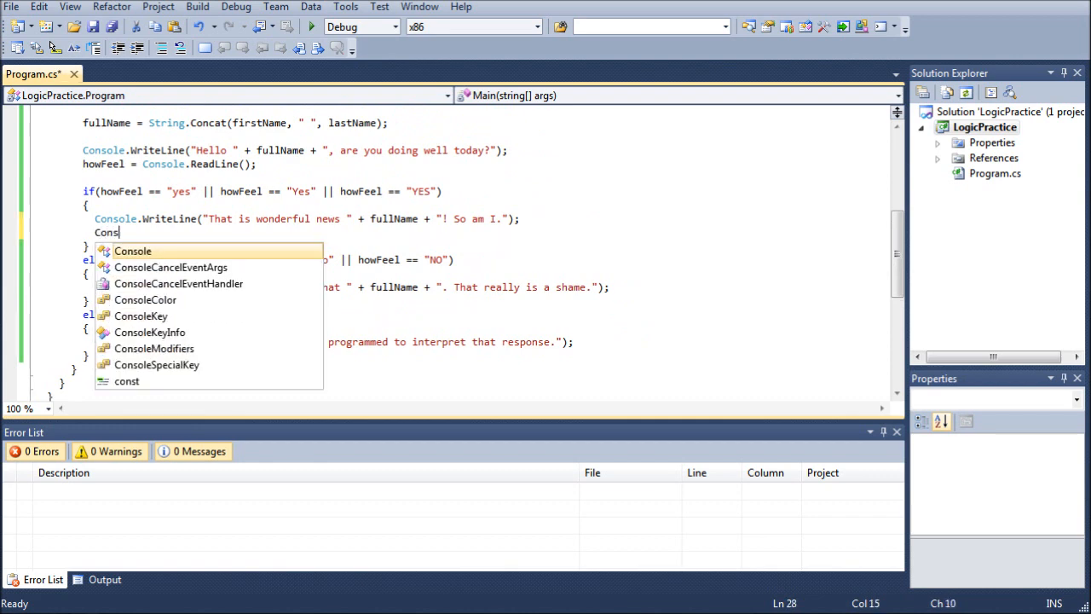
type("ole.Read();")
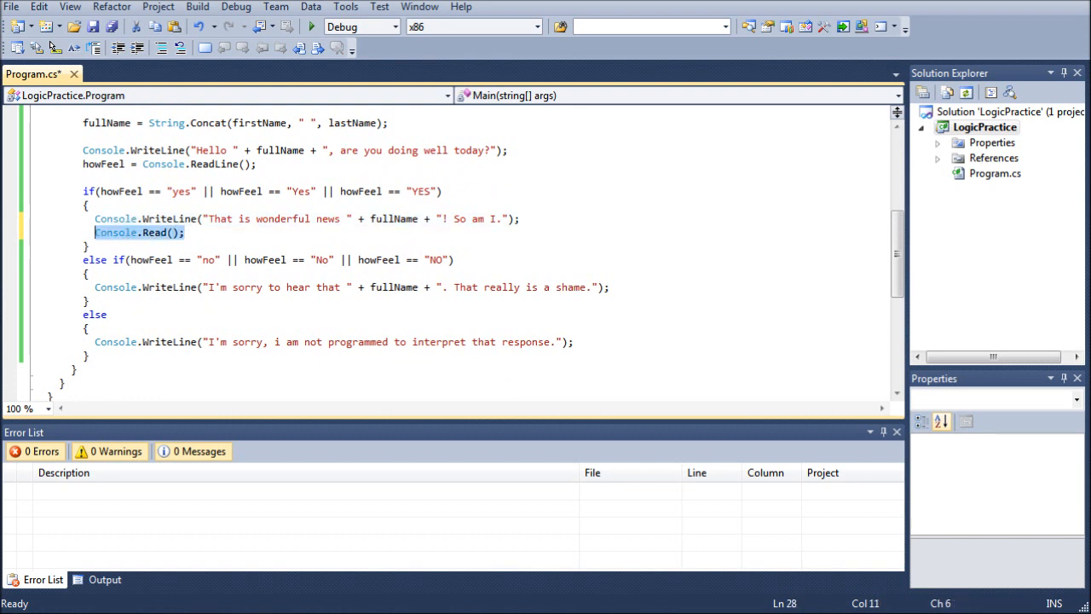
left_click(90, 272)
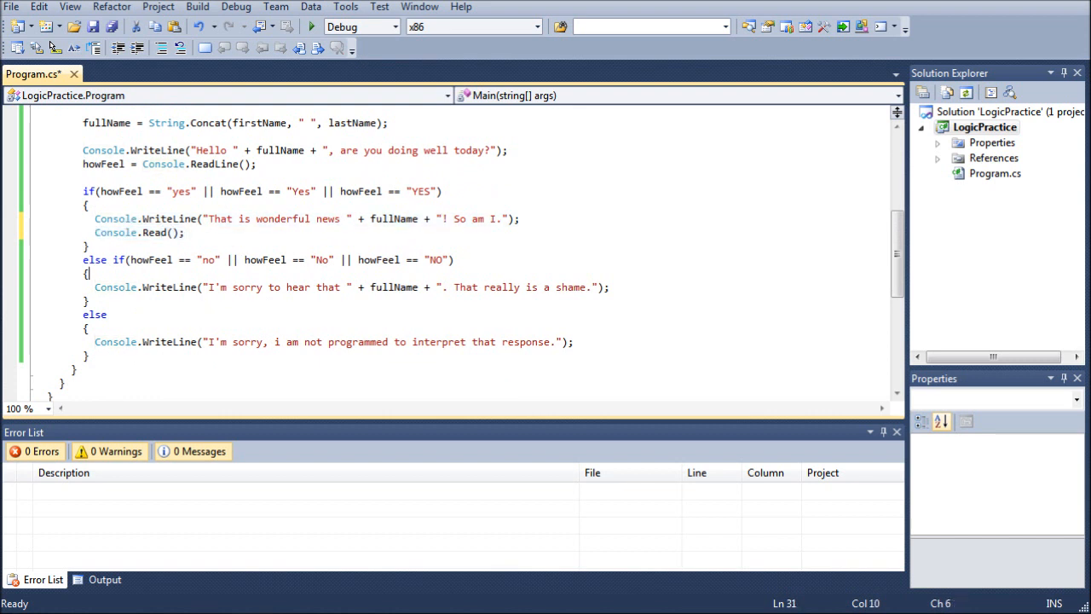
type("Console.Read();")
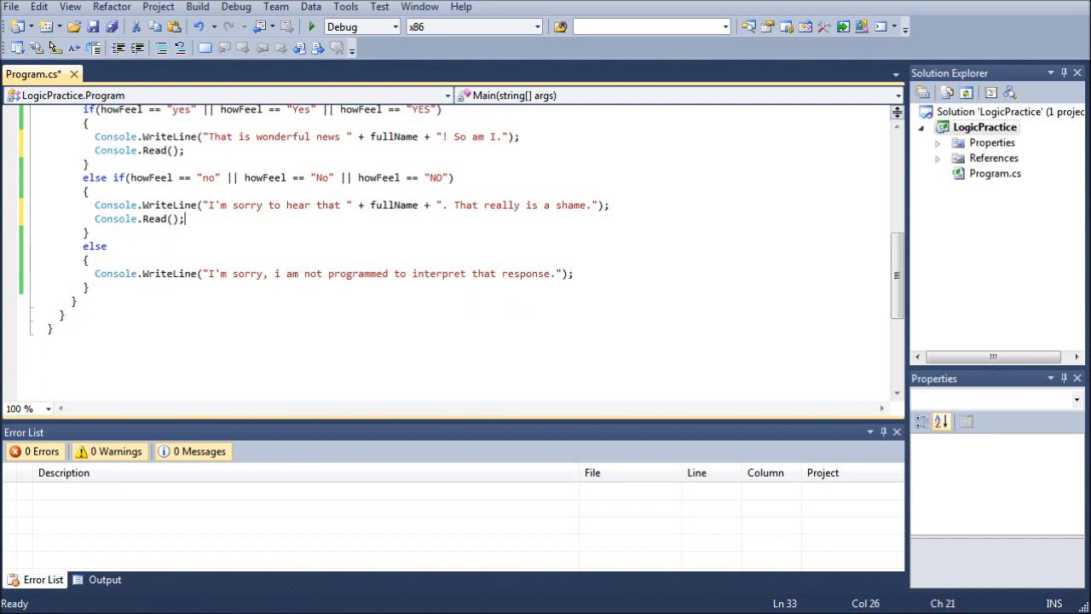
type("Console.Read();")
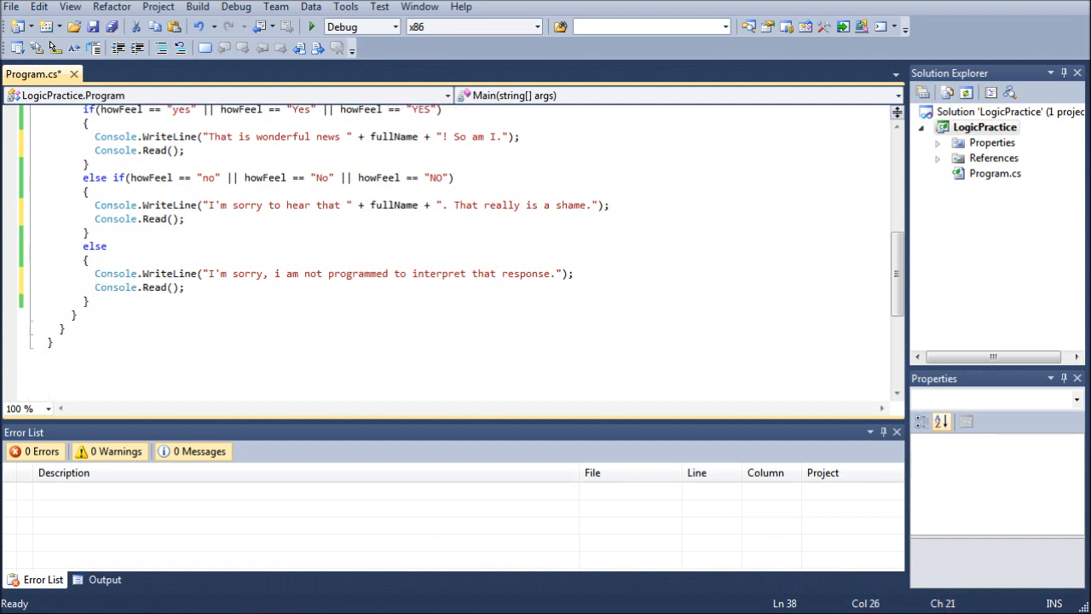
Step: Run the program and answer the console prompts, typing 'Yes' at the mood question
left_click(311, 27)
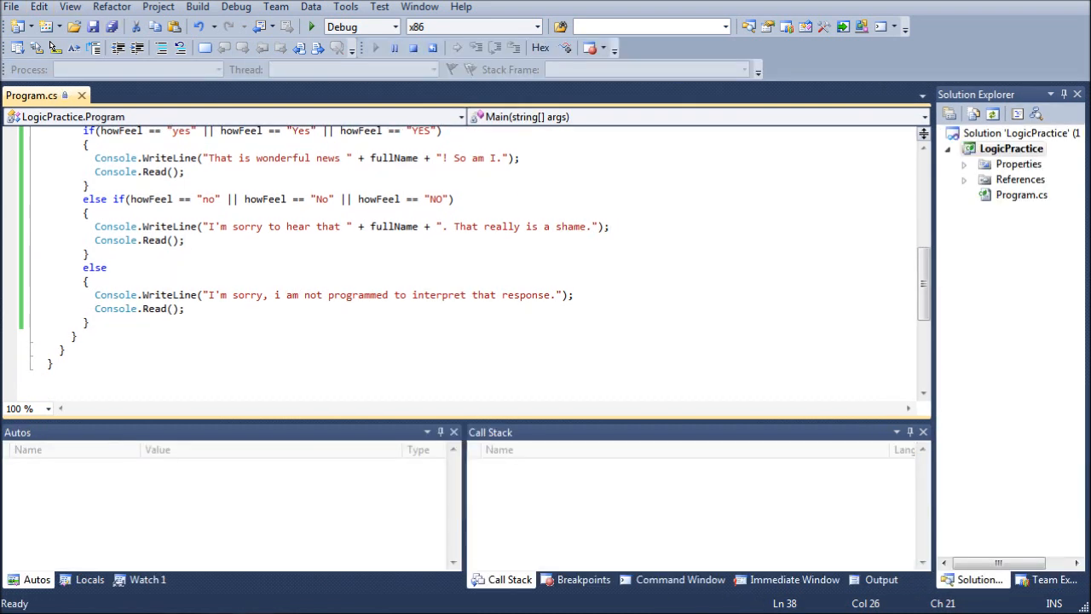
left_click(311, 25)
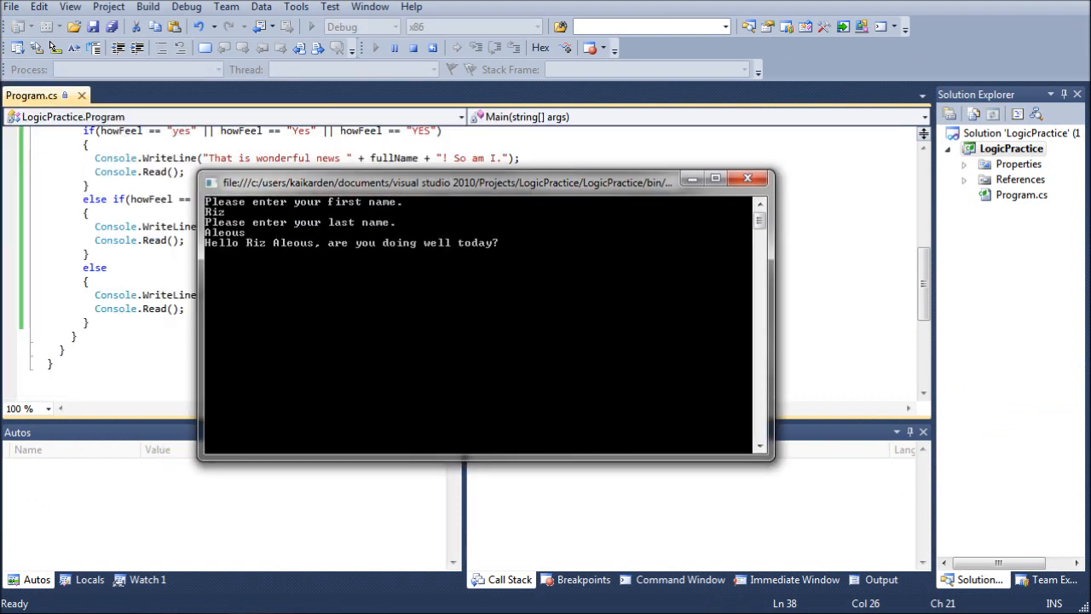
type("Yes")
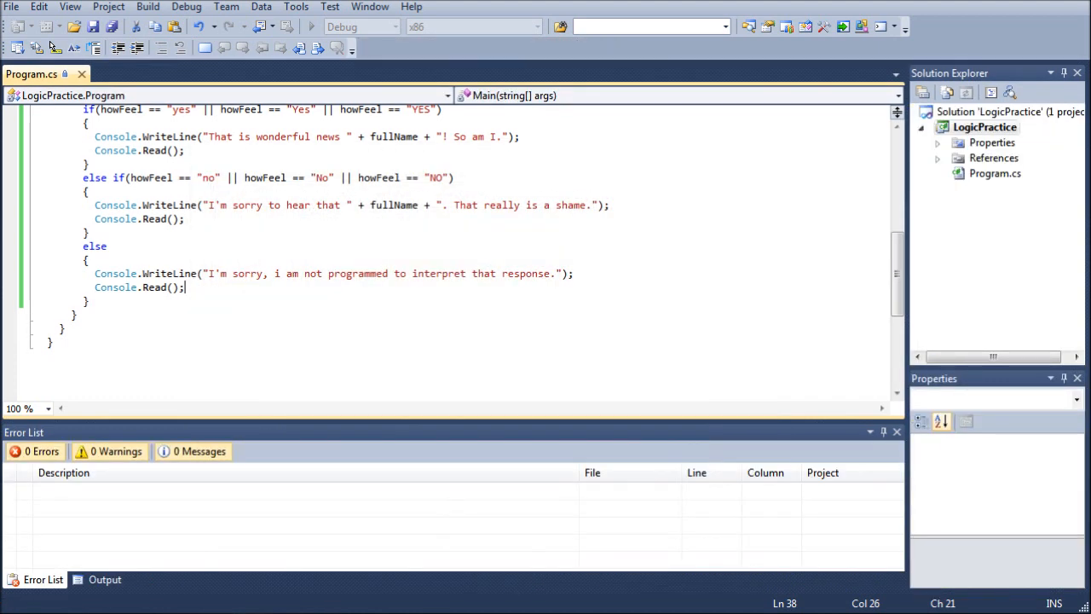
scroll("up", 3)
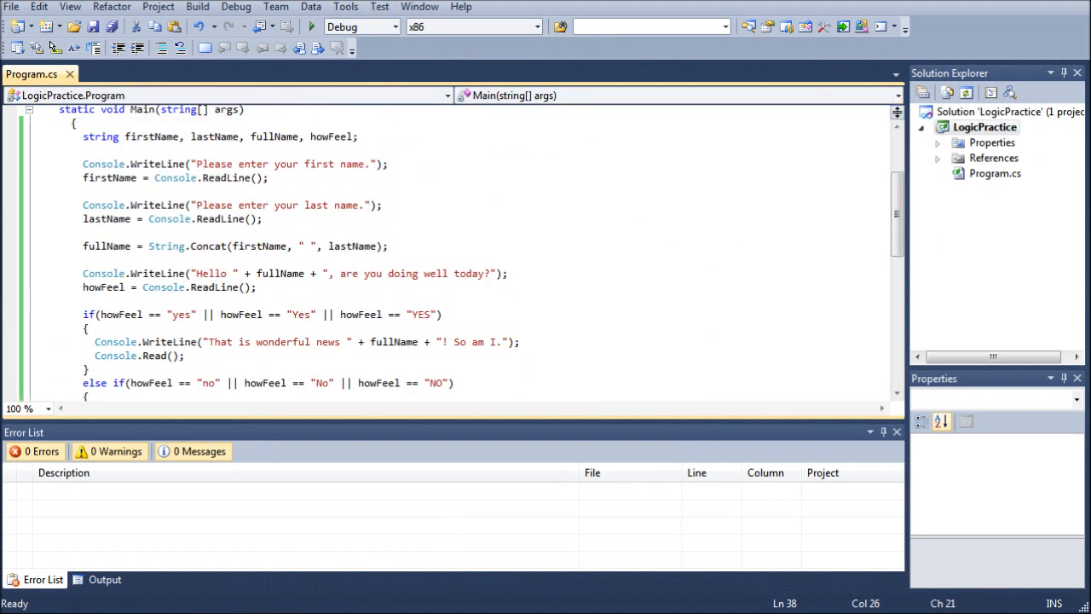
scroll("down", 3)
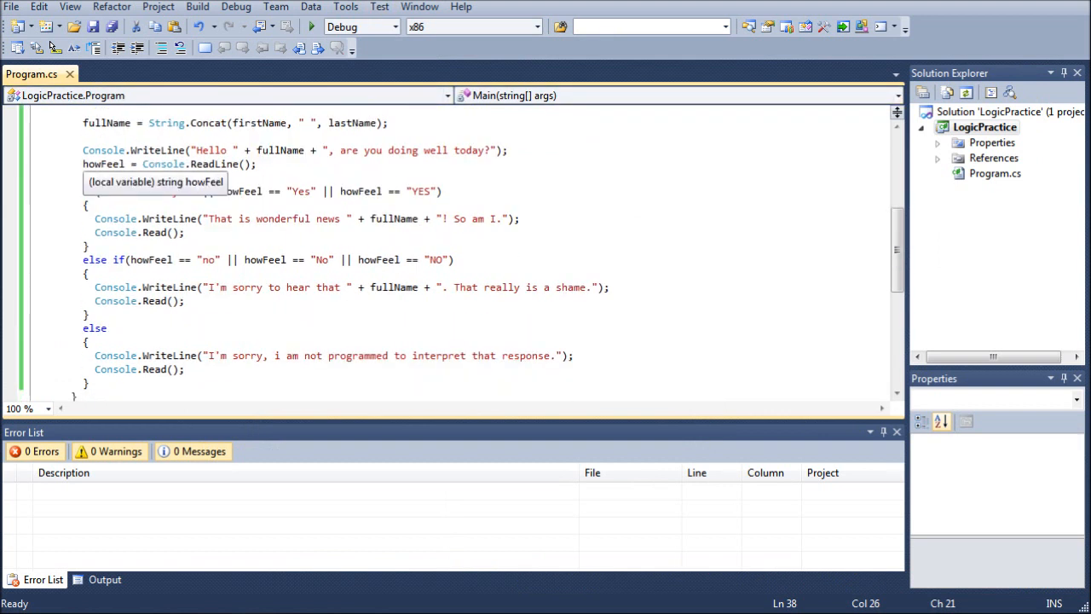